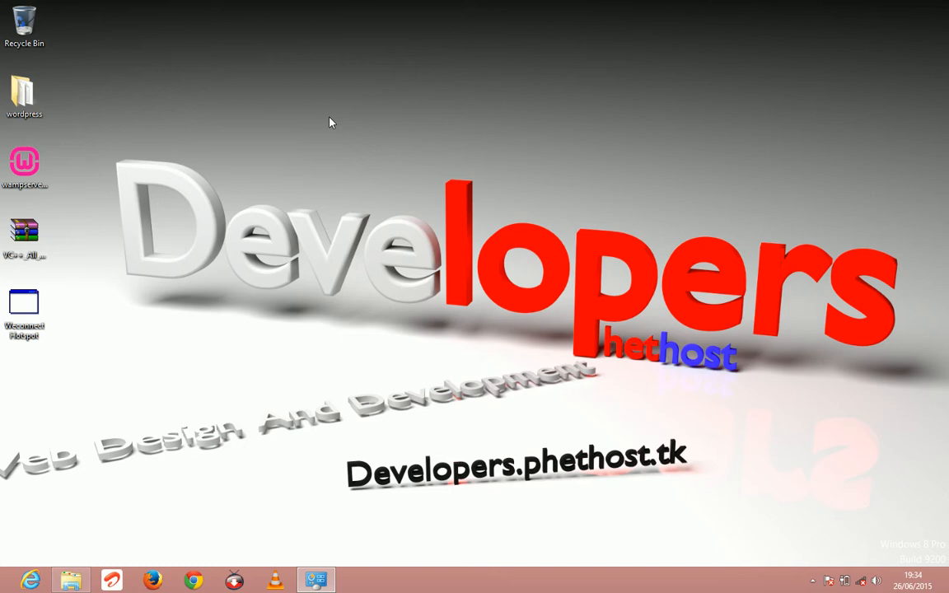
{"action": "mouse_move", "coordinate": [205, 151]}
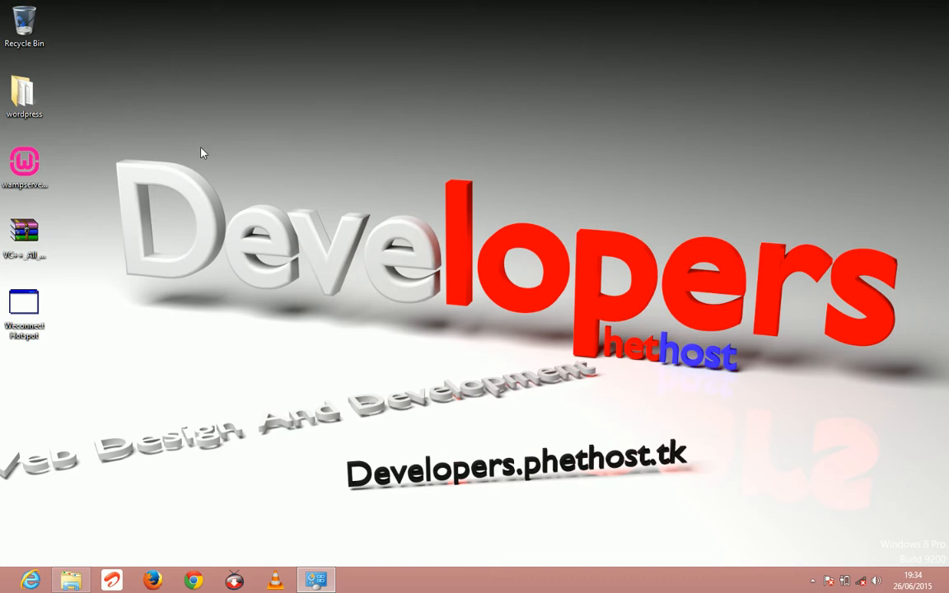
- Browse the VC++_All_Redist_Packages archive's Fix folder (2008, 2012 subfolders), then close it
{"action": "left_click", "coordinate": [24, 92]}
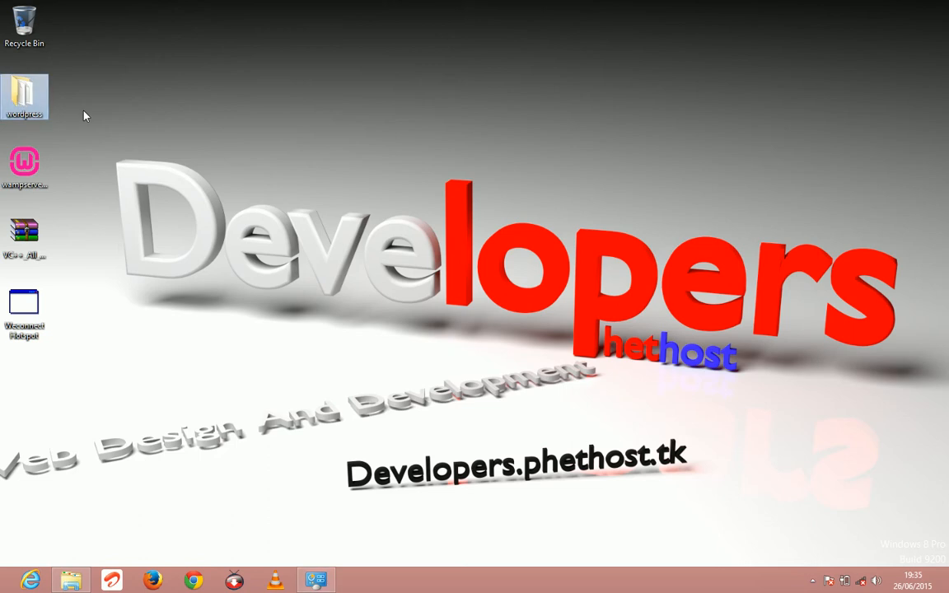
{"action": "left_click", "coordinate": [23, 97]}
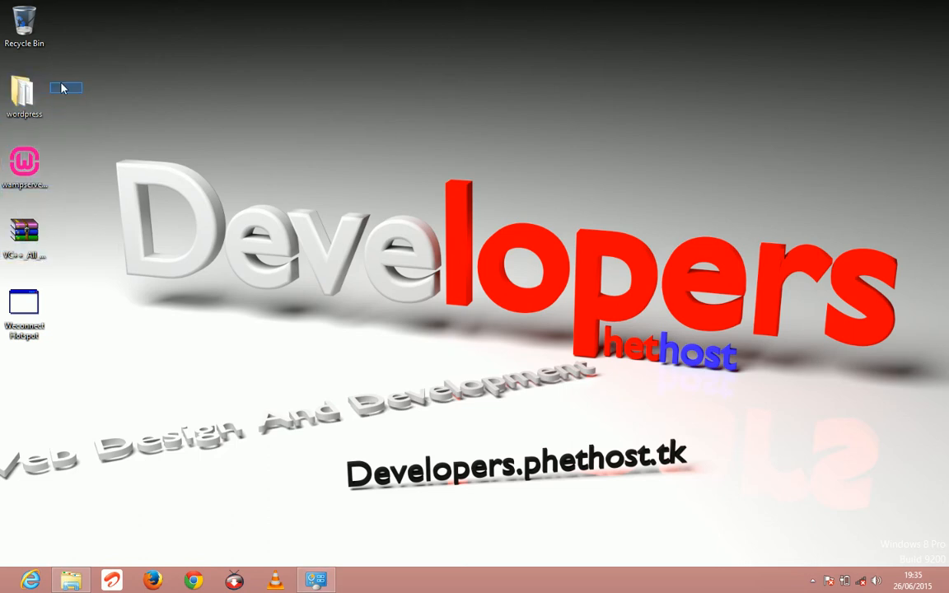
{"action": "left_click", "coordinate": [24, 94]}
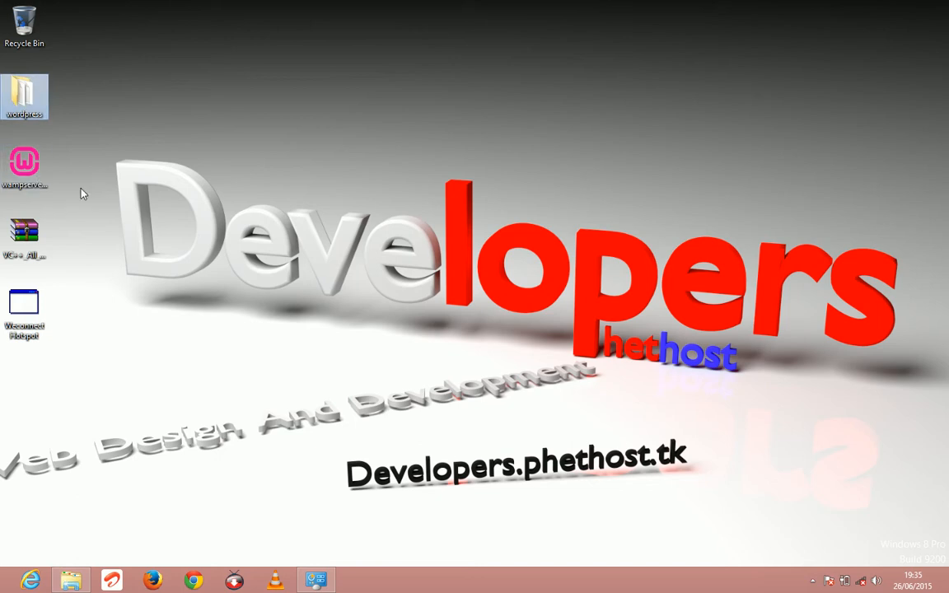
{"action": "mouse_move", "coordinate": [24, 239]}
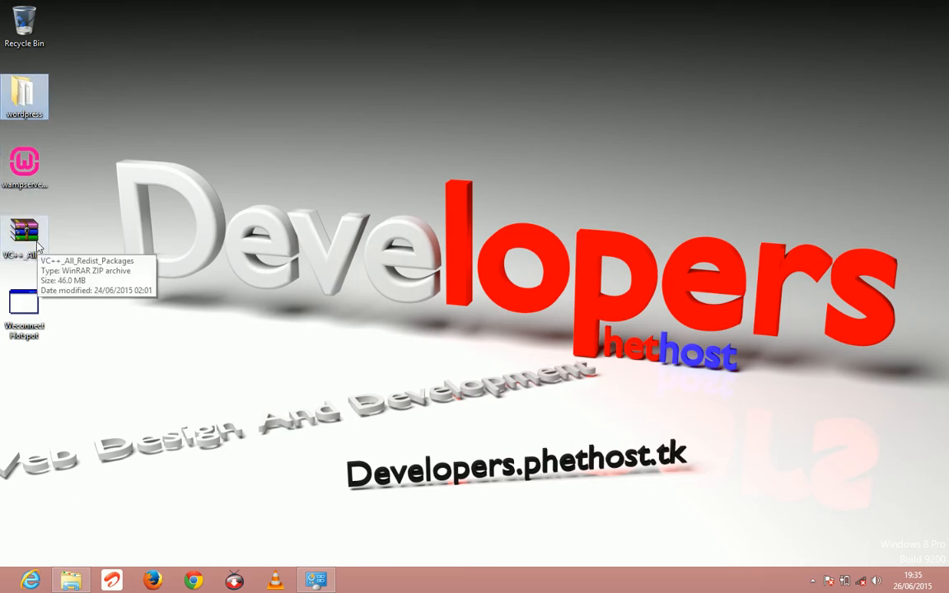
{"action": "double_click", "coordinate": [24, 235]}
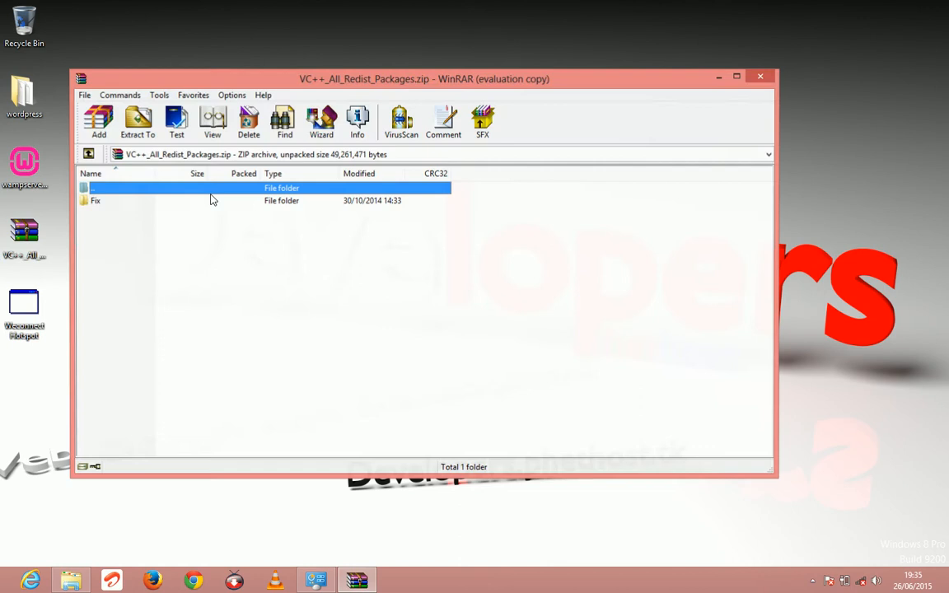
{"action": "double_click", "coordinate": [95, 200]}
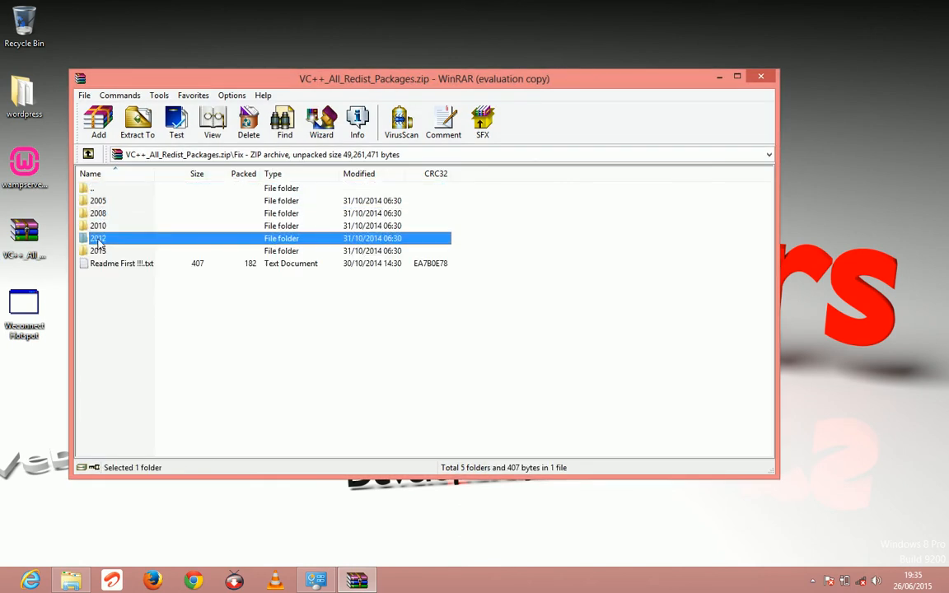
{"action": "left_click", "coordinate": [98, 212]}
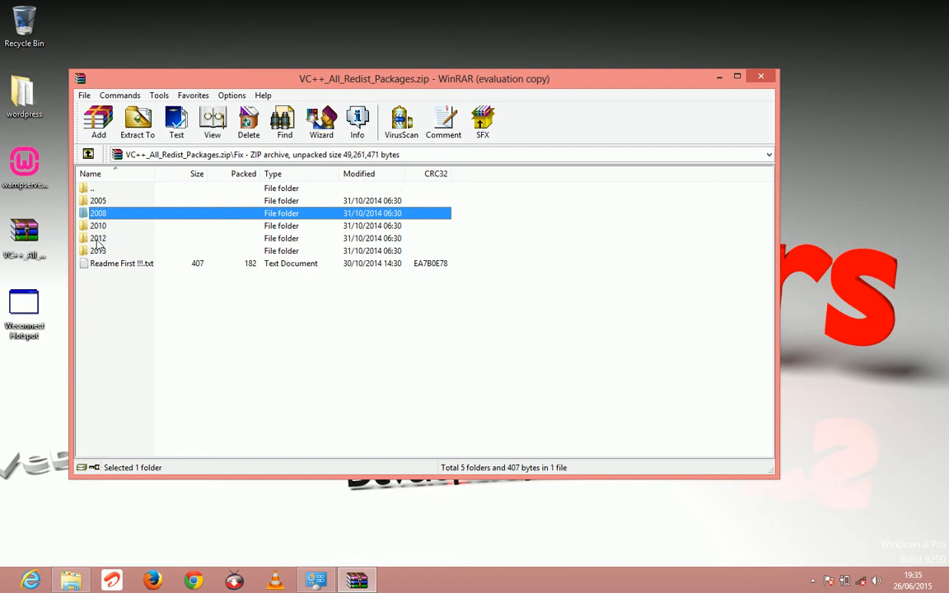
{"action": "left_click", "coordinate": [98, 238]}
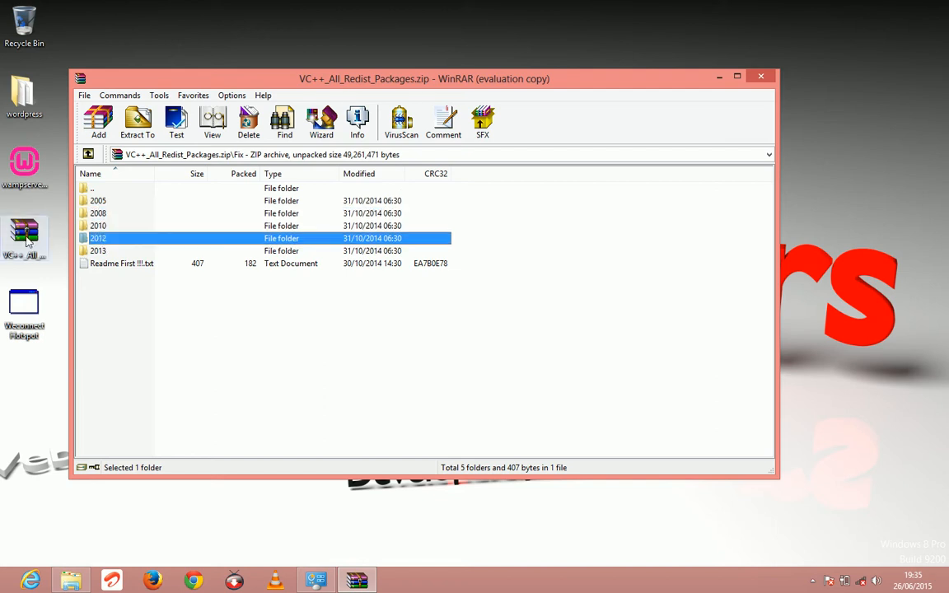
{"action": "mouse_move", "coordinate": [544, 137]}
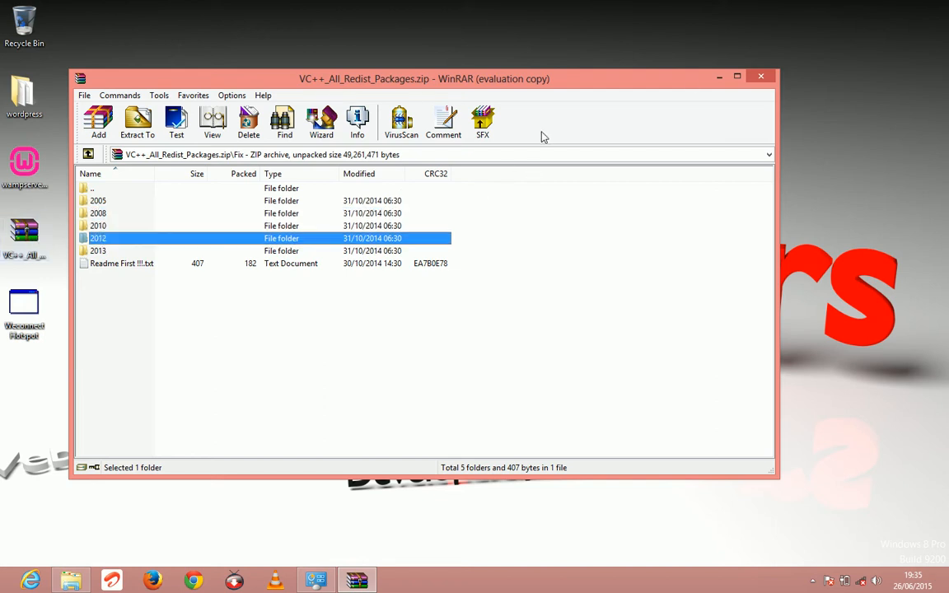
{"action": "left_click", "coordinate": [760, 76]}
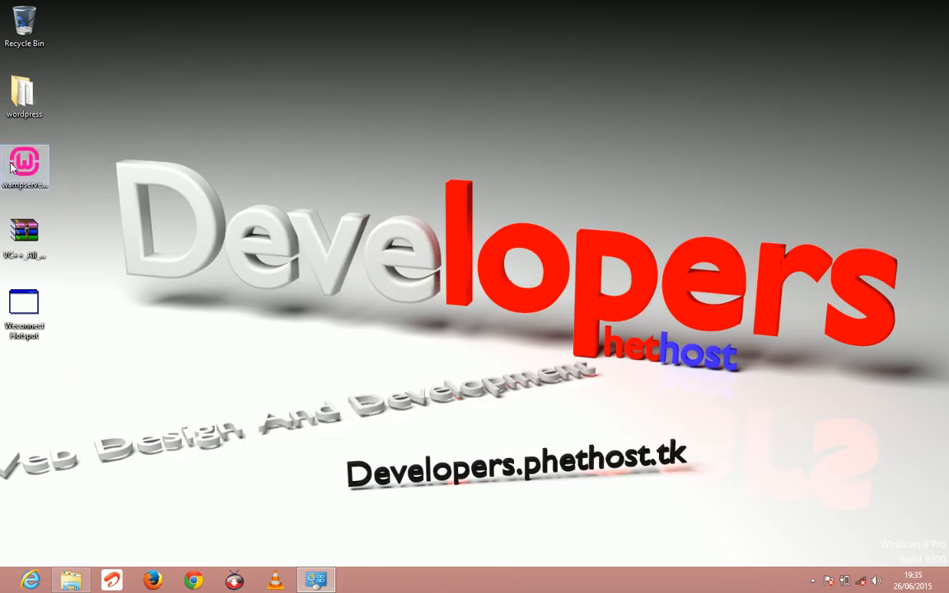
- Run the WampServer installer: accept the license, keep c:\wamp, add a desktop icon, install
{"action": "double_click", "coordinate": [24, 165]}
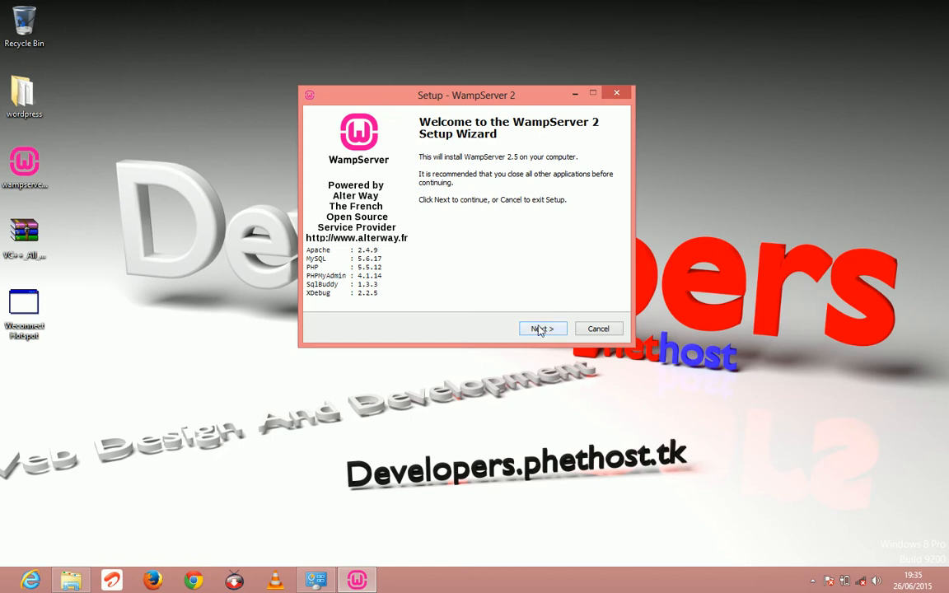
{"action": "left_click", "coordinate": [542, 329]}
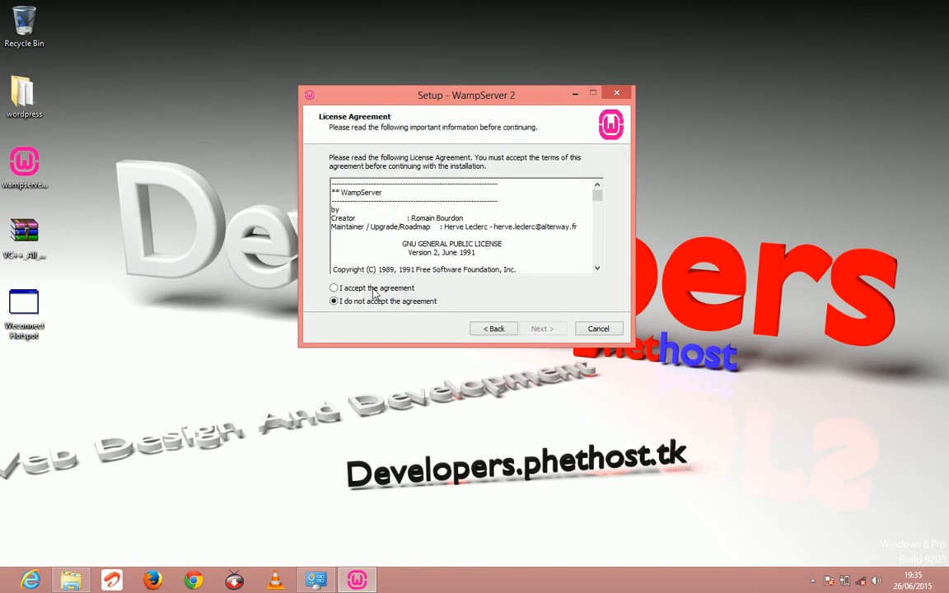
{"action": "left_click", "coordinate": [539, 328]}
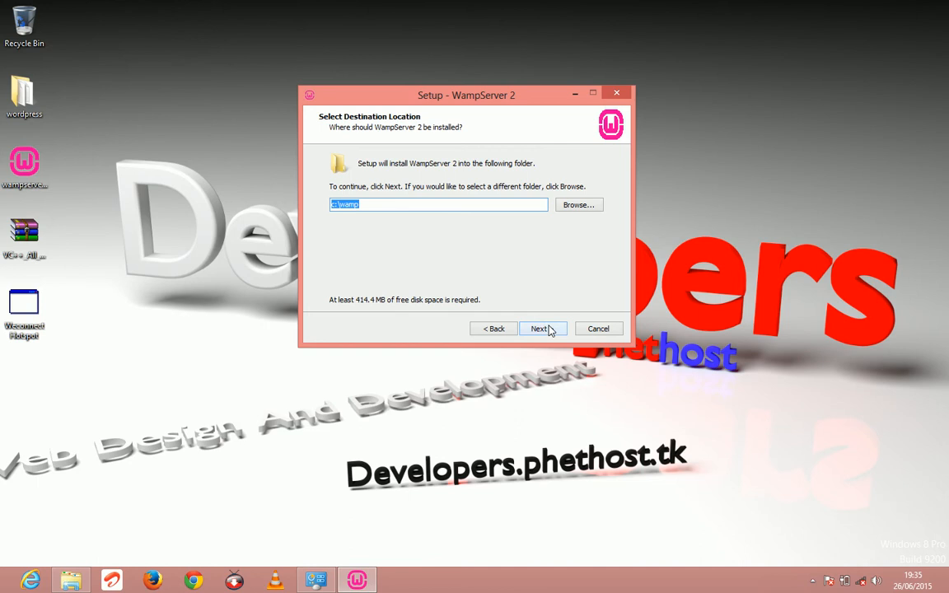
{"action": "left_click", "coordinate": [542, 328]}
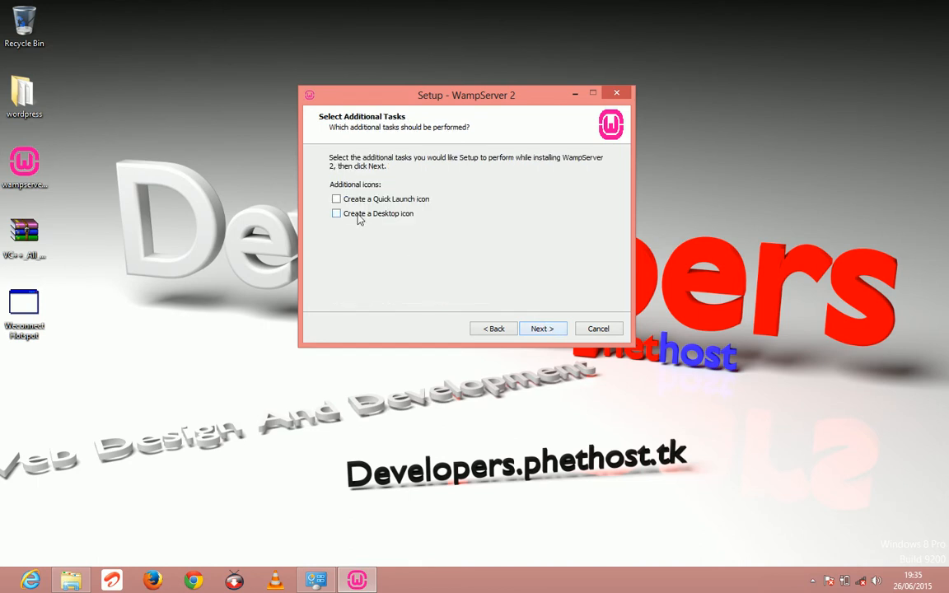
{"action": "left_click", "coordinate": [542, 328]}
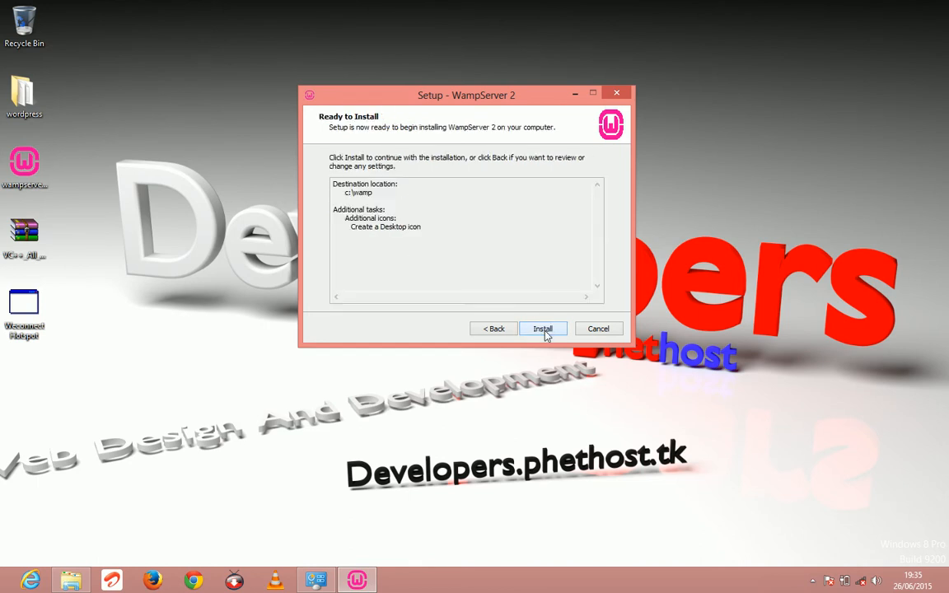
{"action": "left_click", "coordinate": [542, 328]}
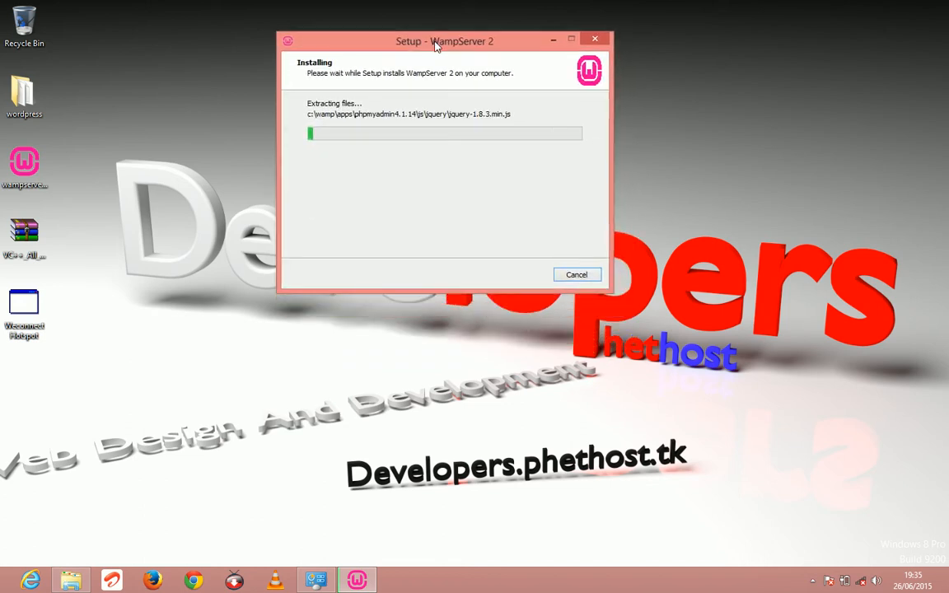
{"action": "left_click", "coordinate": [811, 581]}
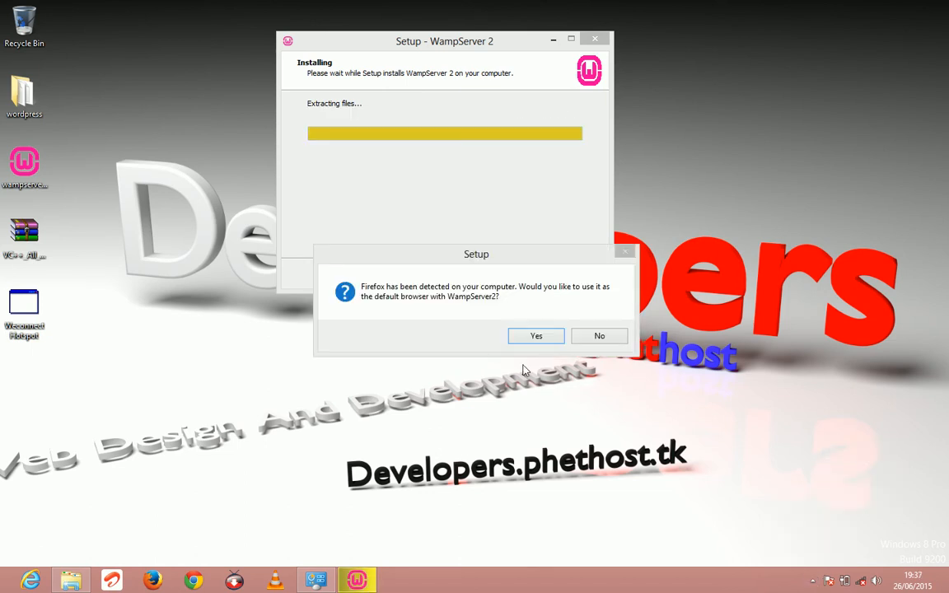
{"action": "mouse_move", "coordinate": [450, 256]}
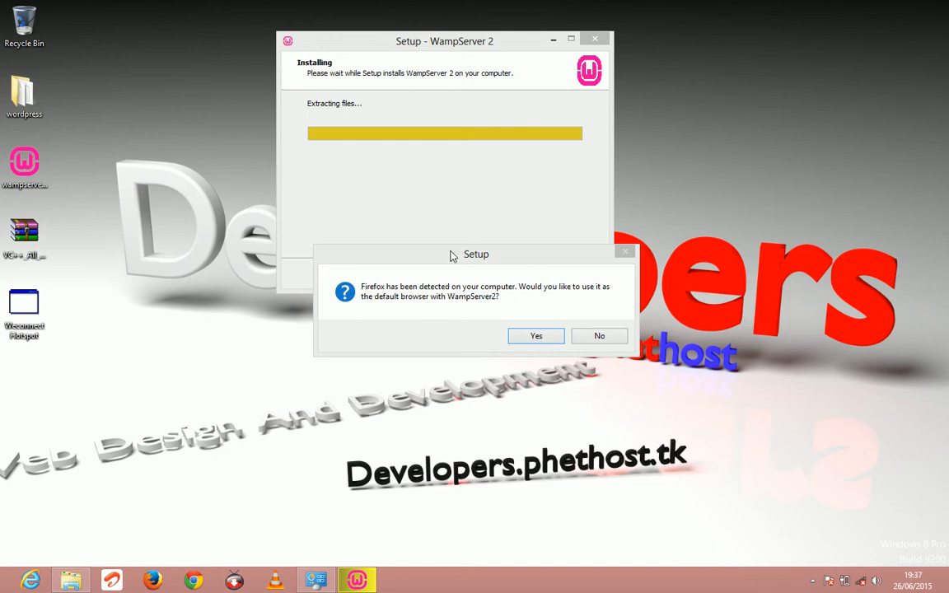
- Answer Yes to using Firefox as default browser and accept default PHP mail parameters
{"action": "left_click_drag", "start_coordinate": [476, 254], "coordinate": [577, 191]}
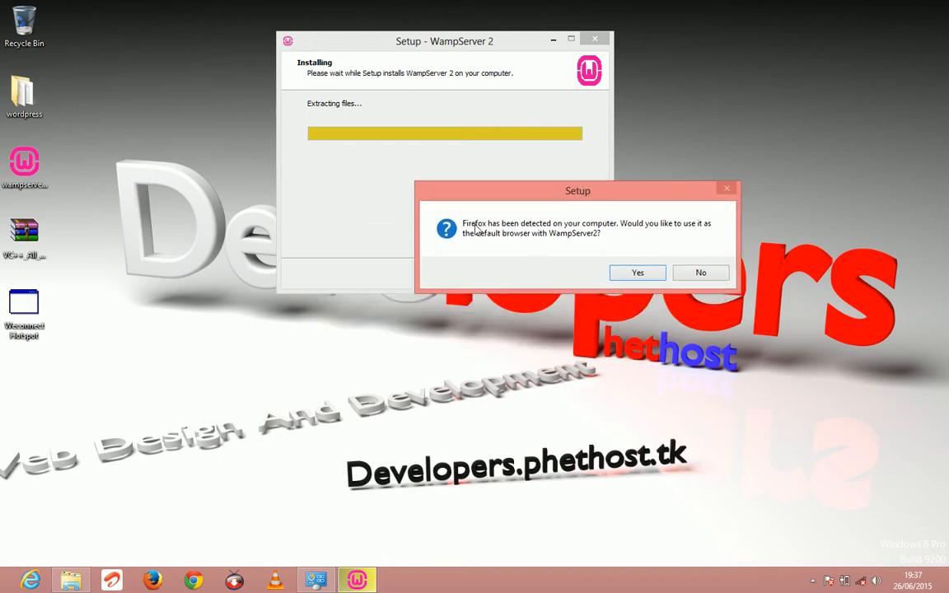
{"action": "mouse_move", "coordinate": [602, 229]}
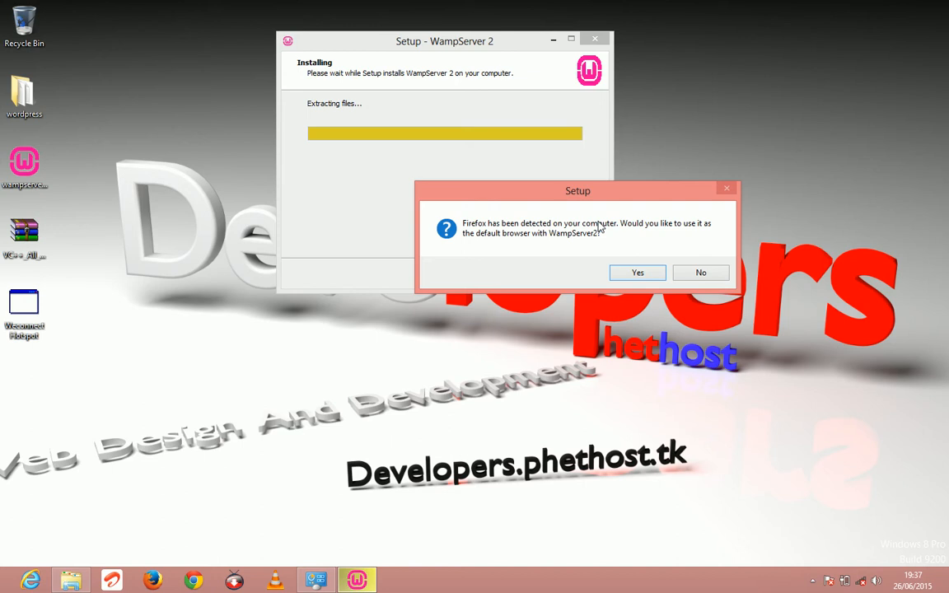
{"action": "mouse_move", "coordinate": [637, 273]}
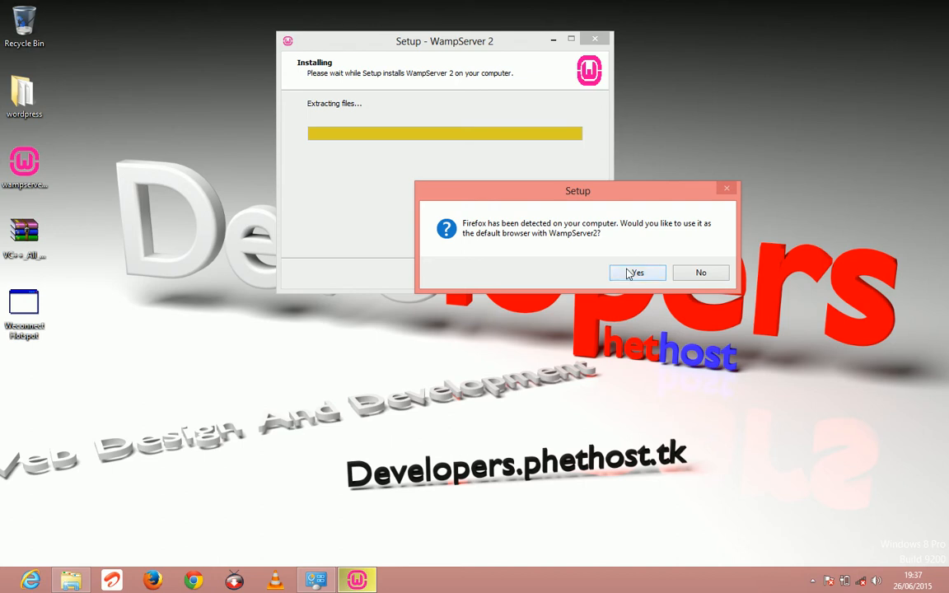
{"action": "mouse_move", "coordinate": [637, 275]}
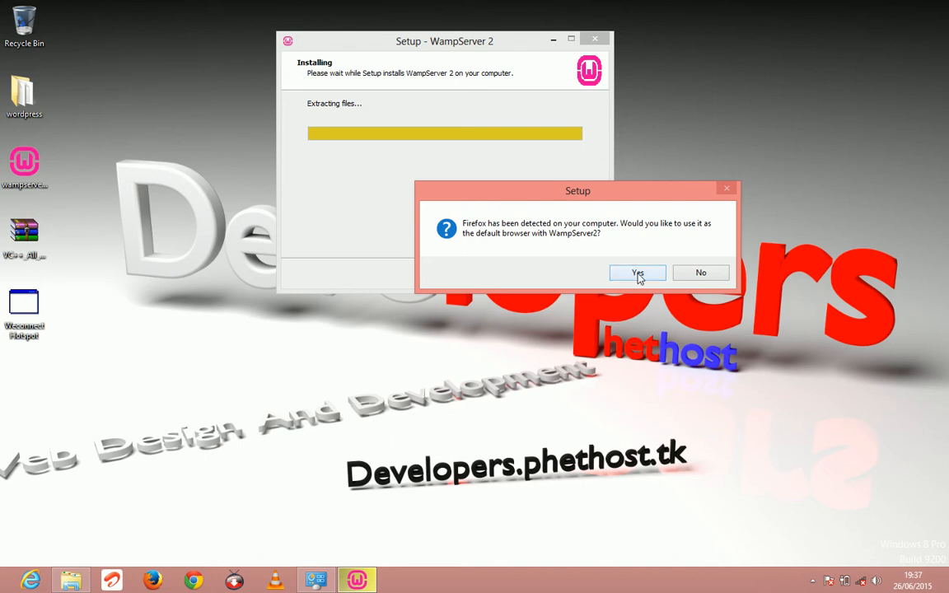
{"action": "left_click", "coordinate": [637, 273]}
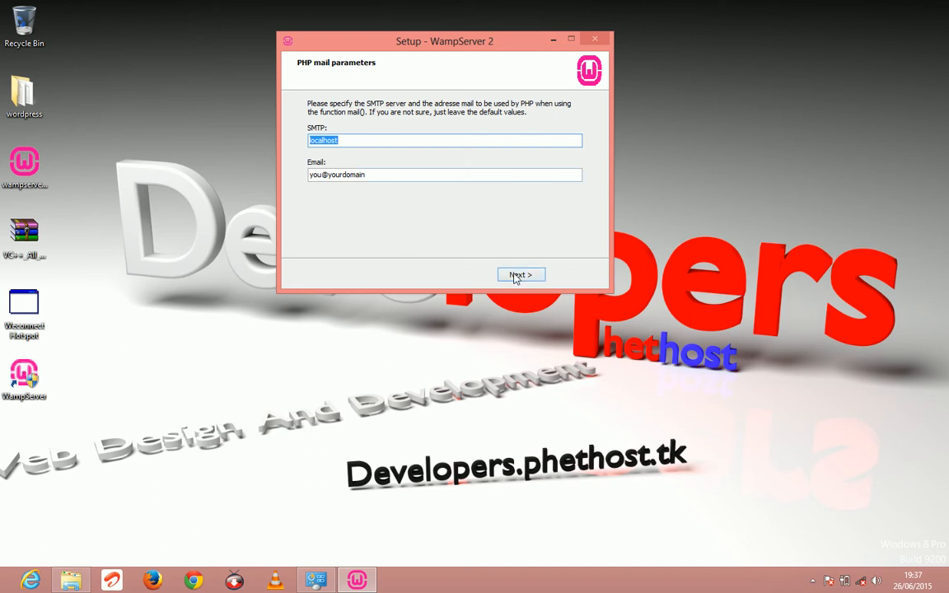
{"action": "left_click", "coordinate": [520, 274]}
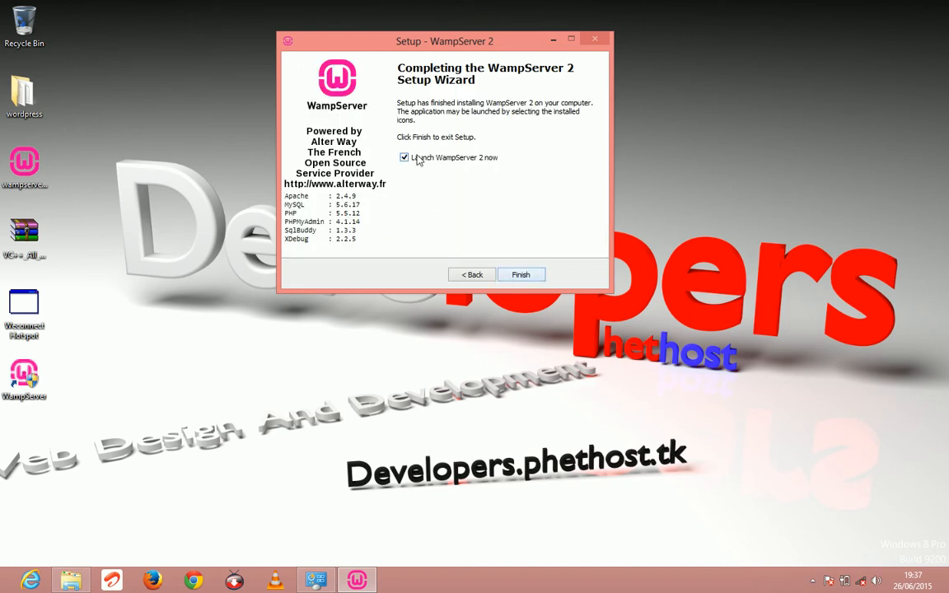
{"action": "mouse_move", "coordinate": [520, 274]}
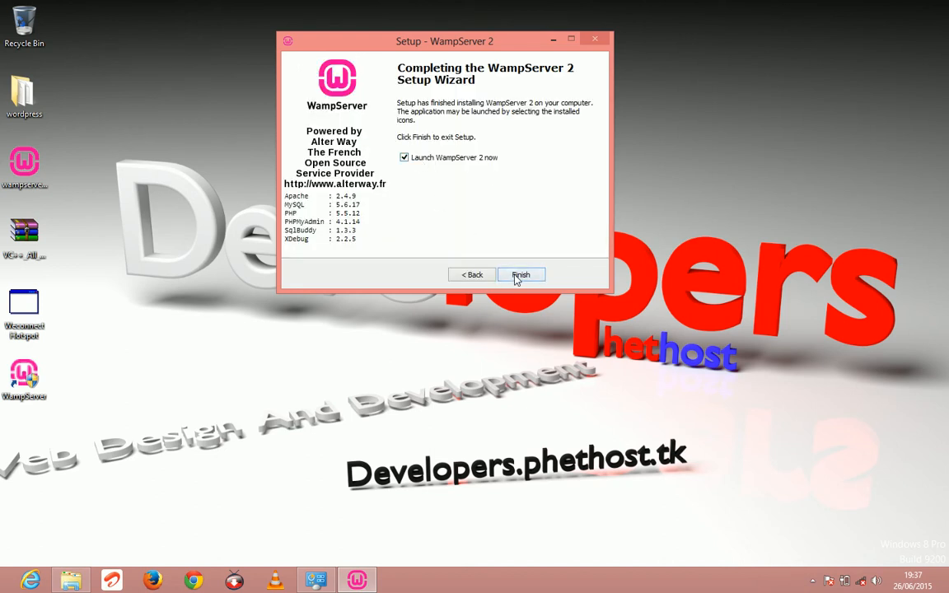
- Finish setup with WampServer 2 launching, then check its icon in the notification area
{"action": "left_click", "coordinate": [521, 274]}
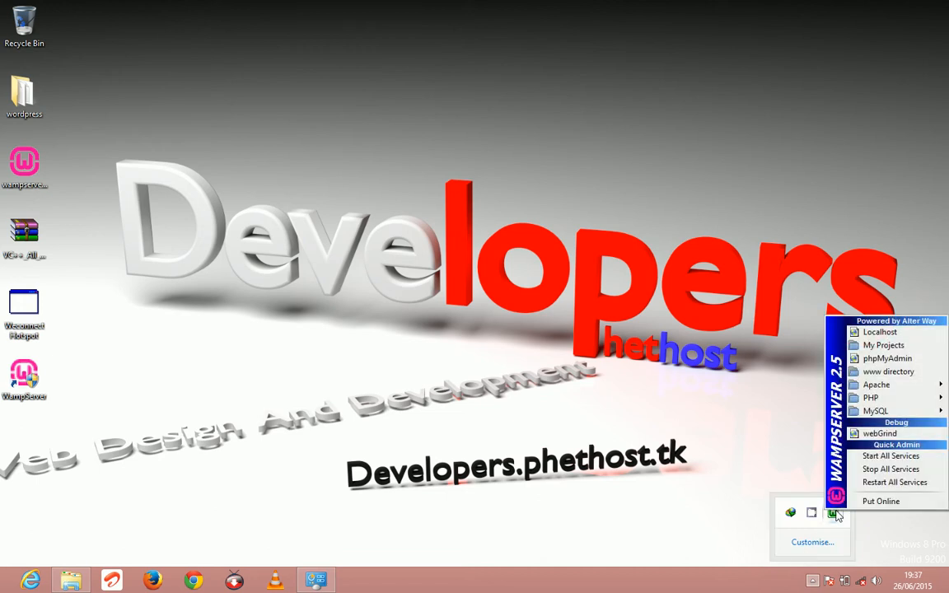
{"action": "mouse_move", "coordinate": [739, 508]}
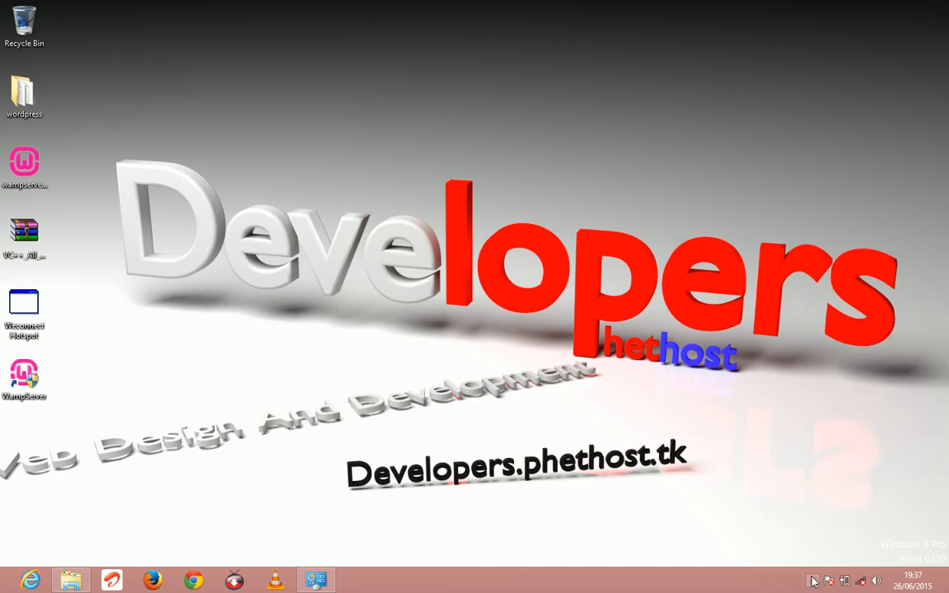
{"action": "left_click", "coordinate": [813, 581]}
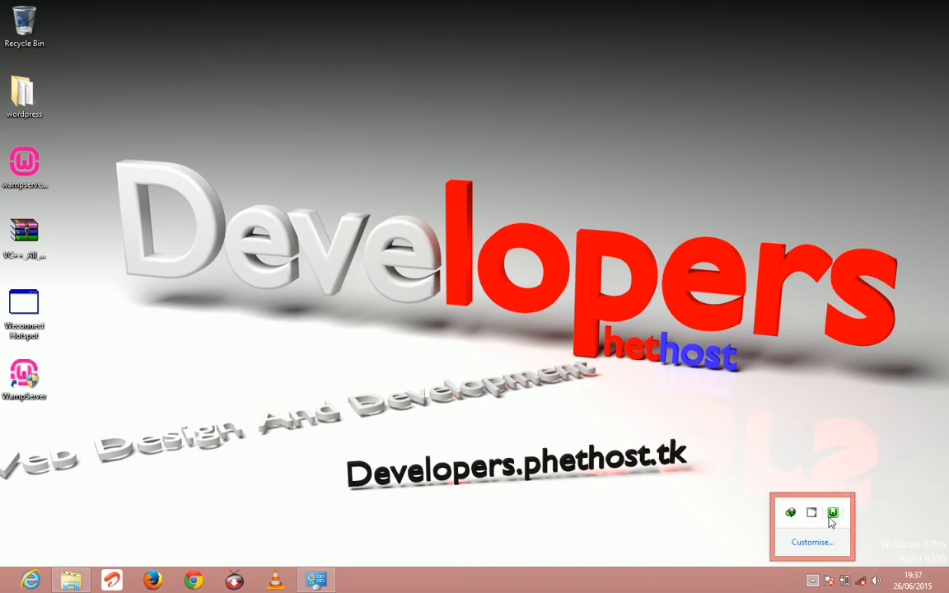
{"action": "left_click", "coordinate": [833, 513]}
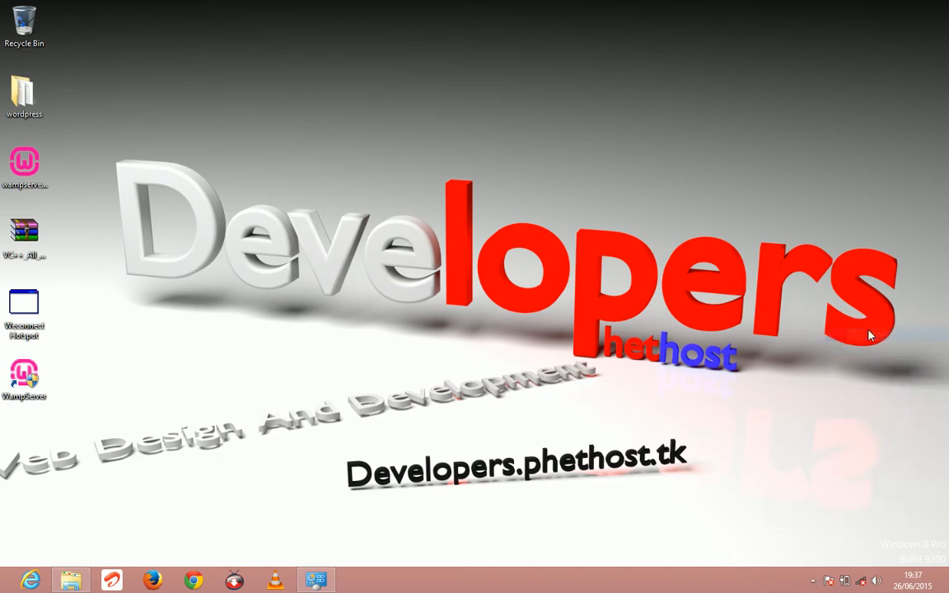
{"action": "left_click", "coordinate": [152, 580]}
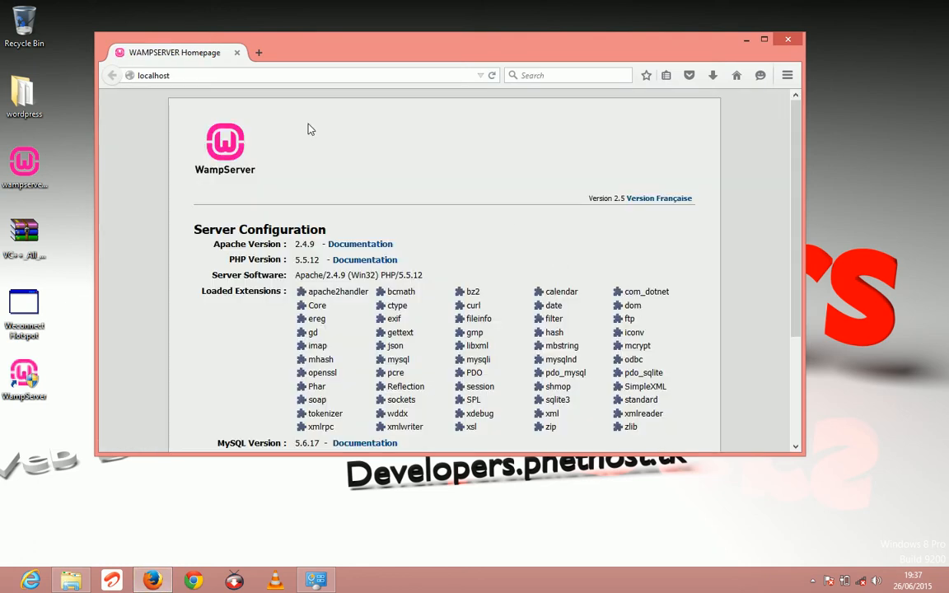
{"action": "scroll", "scroll_direction": "down", "scroll_amount": 3}
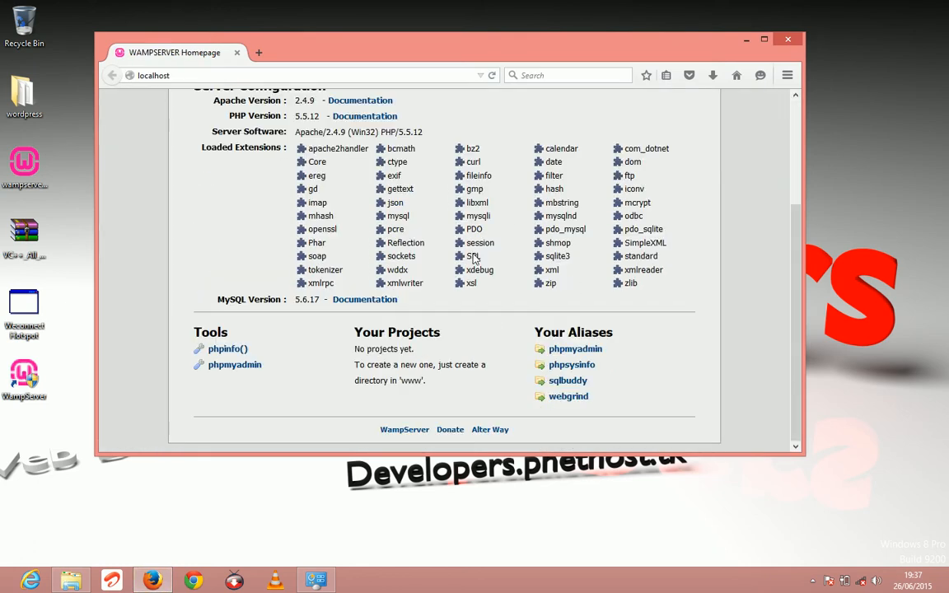
{"action": "mouse_move", "coordinate": [746, 59]}
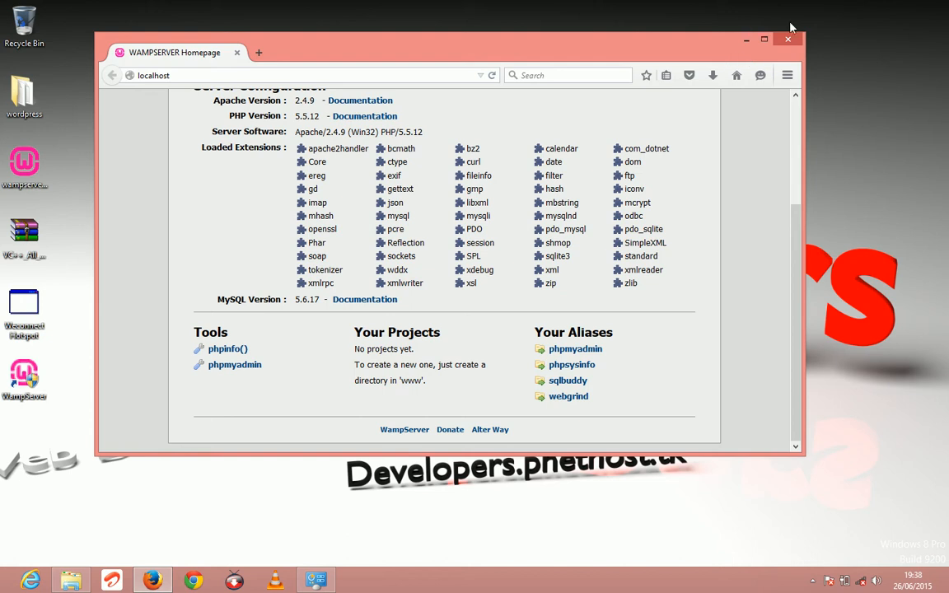
{"action": "left_click", "coordinate": [764, 39]}
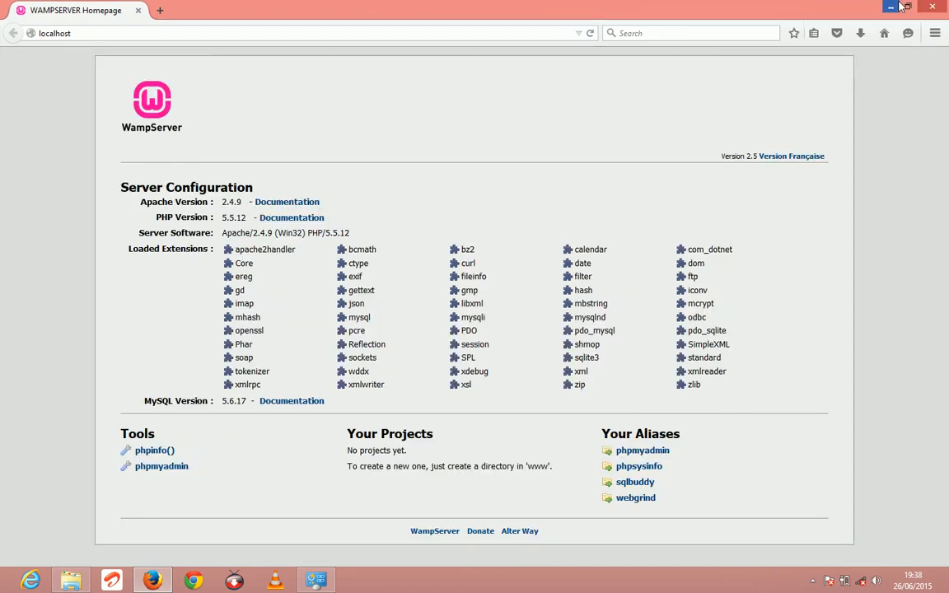
{"action": "left_click", "coordinate": [906, 7]}
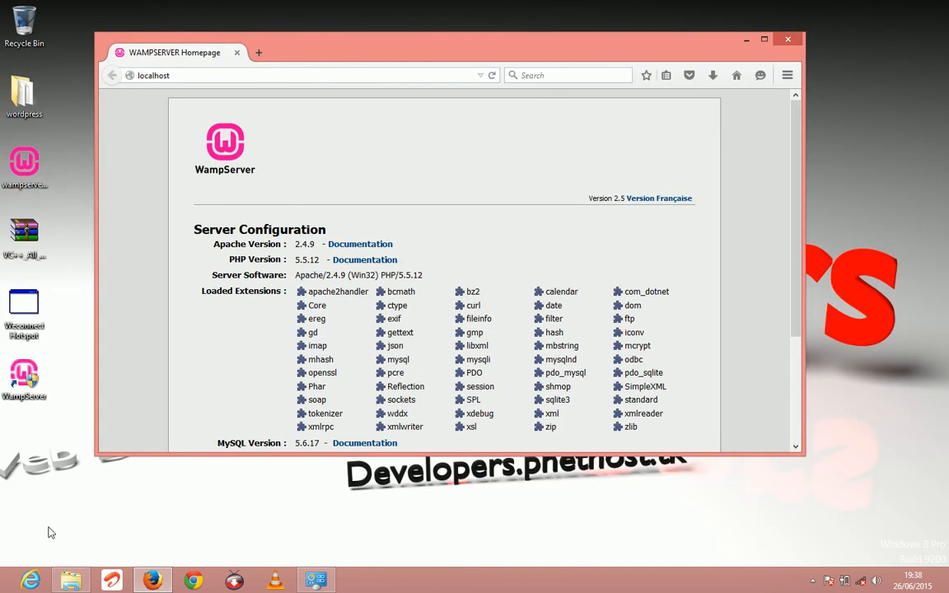
- Navigate File Explorer to C:\wamp\www and select the default server files for deletion
{"action": "left_click", "coordinate": [69, 580]}
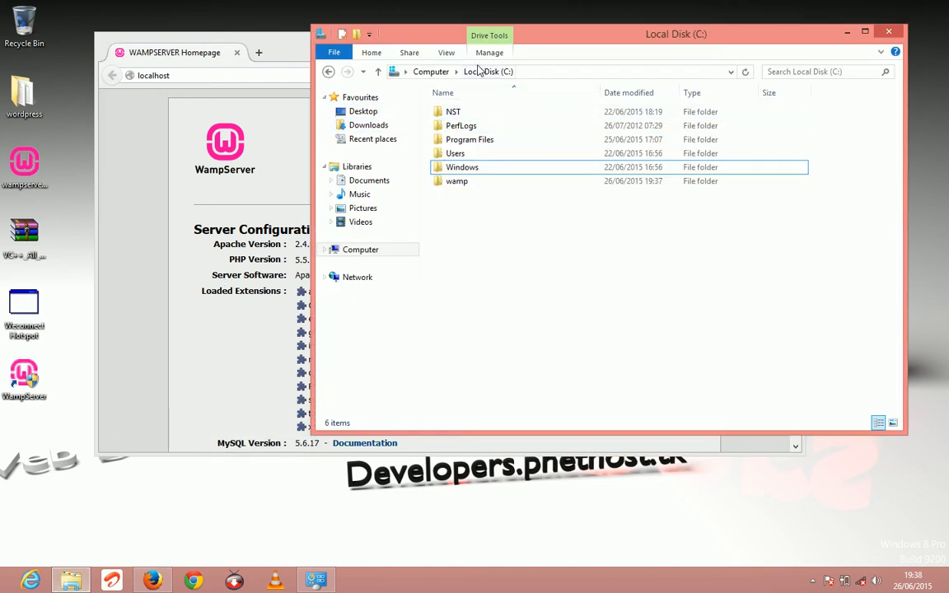
{"action": "left_click", "coordinate": [457, 181]}
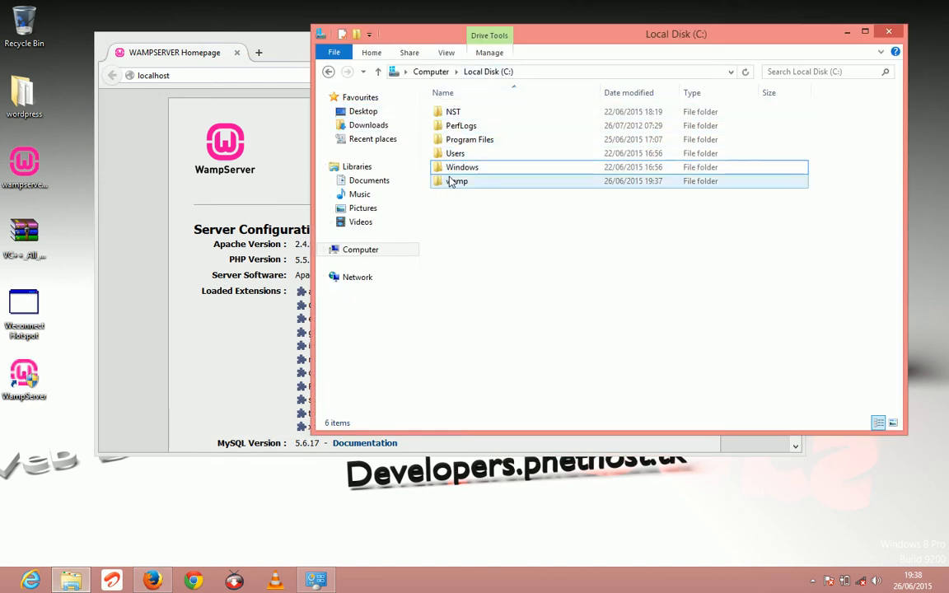
{"action": "double_click", "coordinate": [457, 181]}
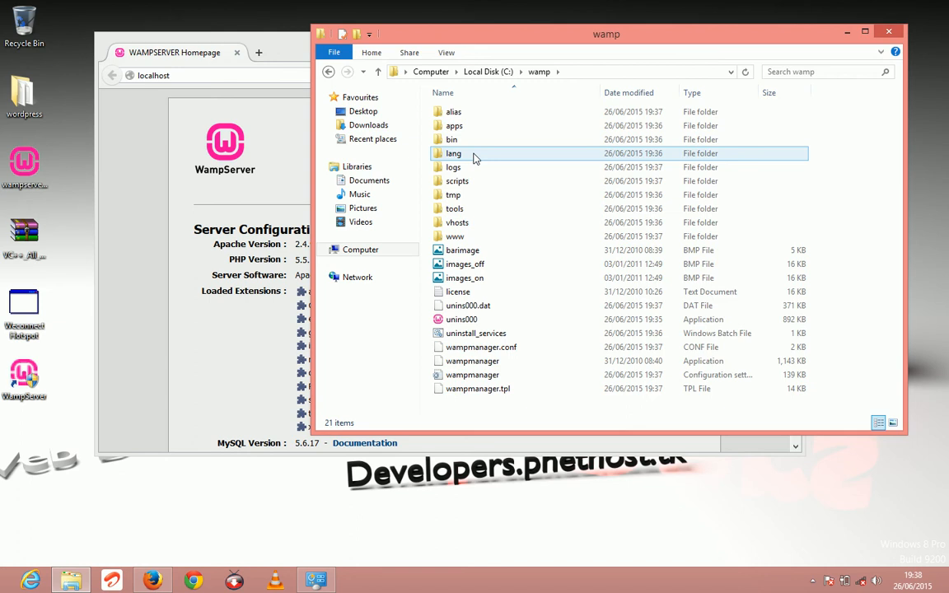
{"action": "left_click", "coordinate": [455, 237]}
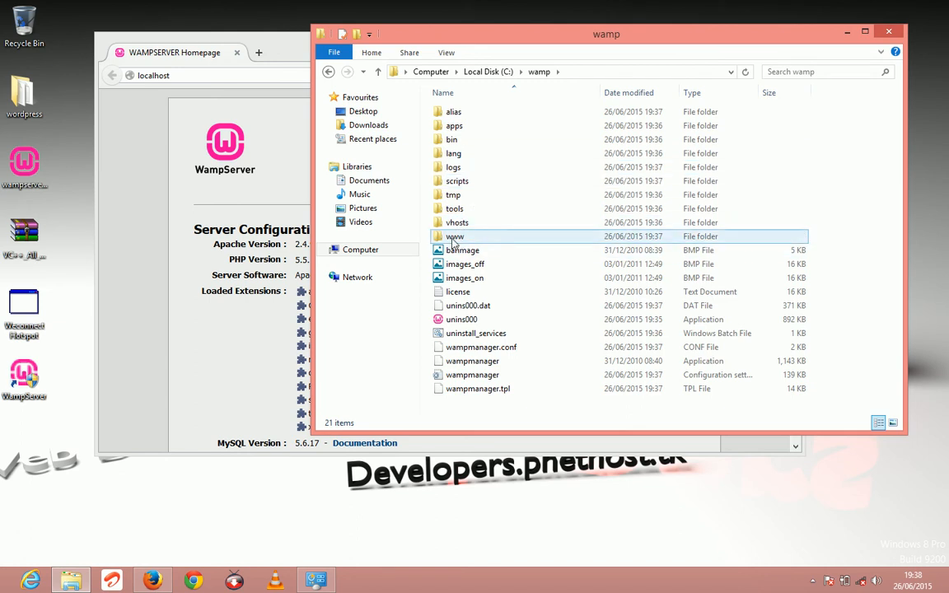
{"action": "double_click", "coordinate": [455, 236]}
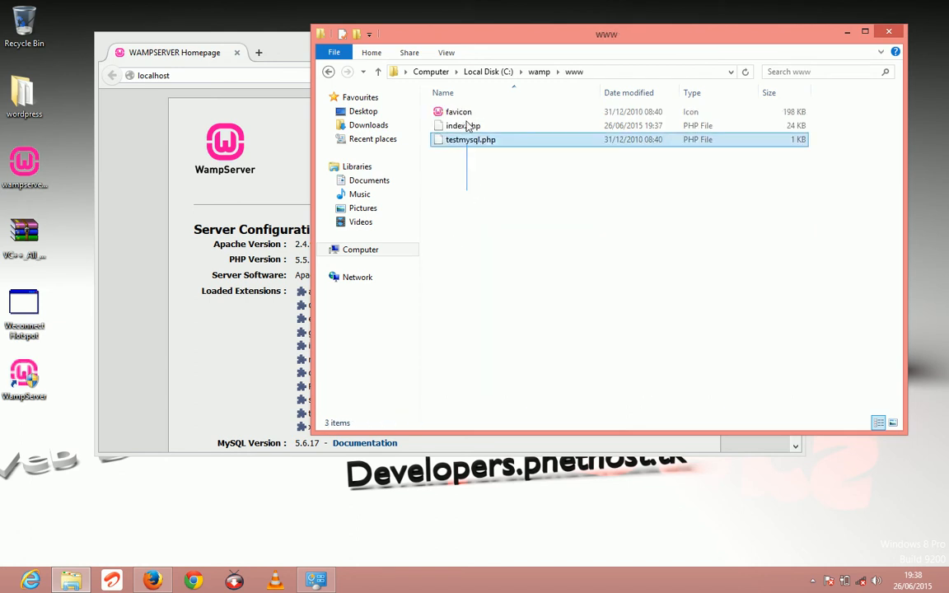
{"action": "left_click", "coordinate": [372, 138]}
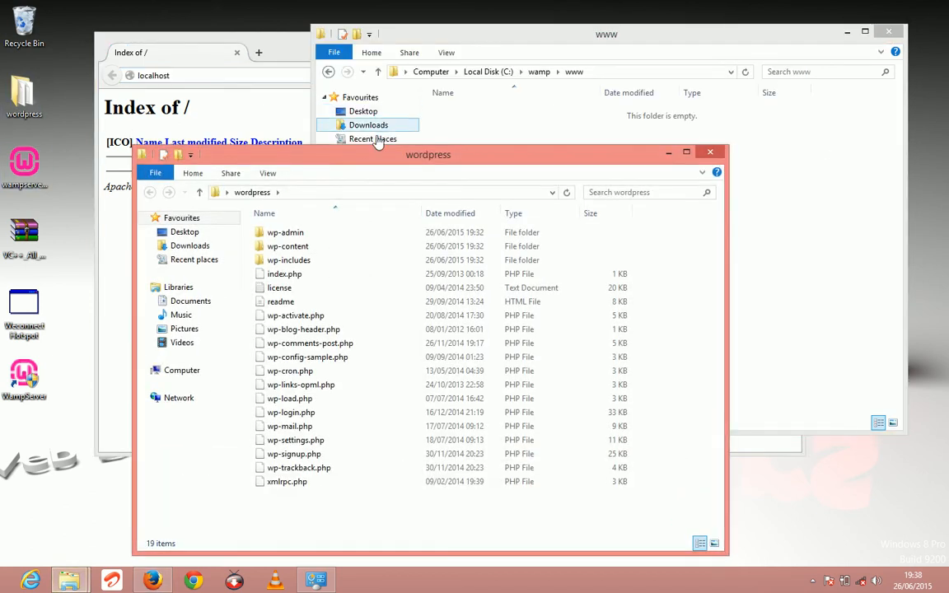
- Move the wordpress folder window aside and select all its files with Ctrl+A
{"action": "left_click_drag", "start_coordinate": [428, 154], "coordinate": [348, 128]}
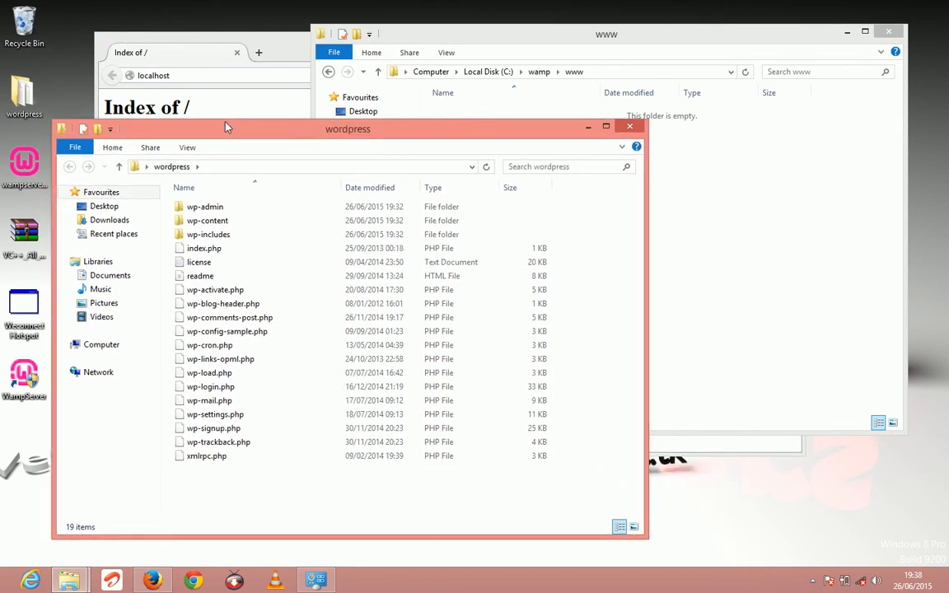
{"action": "key", "text": "ctrl+a"}
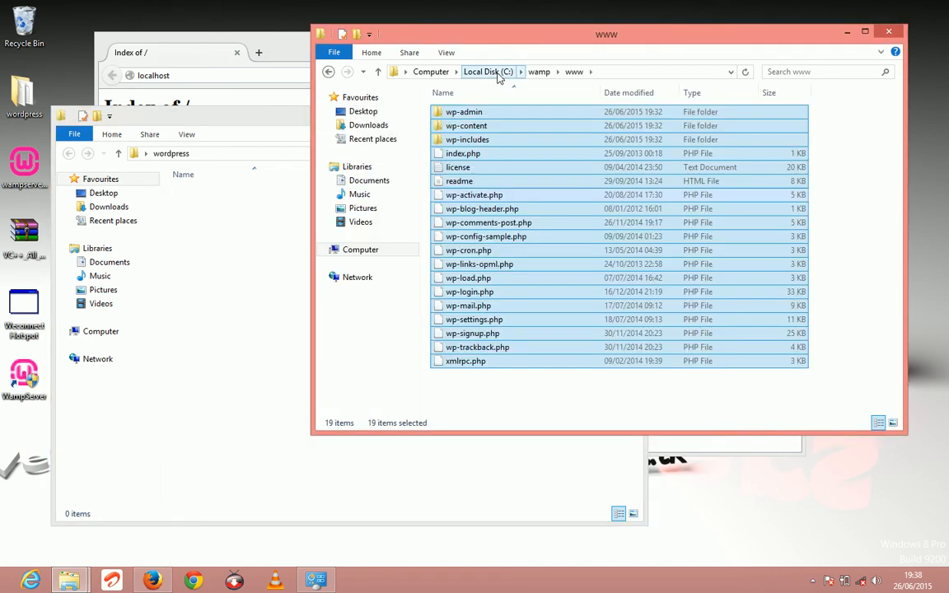
{"action": "mouse_move", "coordinate": [589, 76]}
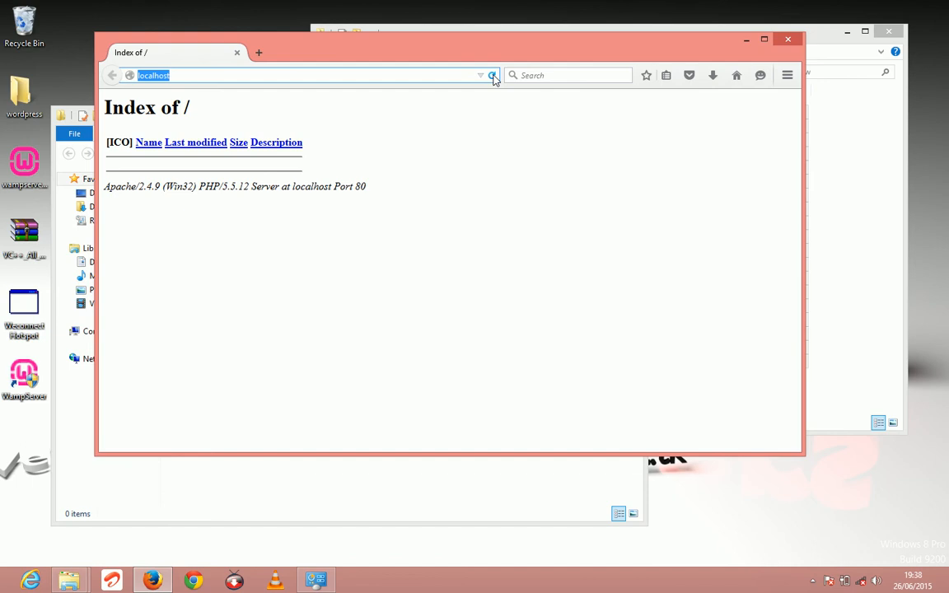
- Reload localhost to show the WordPress setup page and maximize Firefox
{"action": "left_click", "coordinate": [493, 75]}
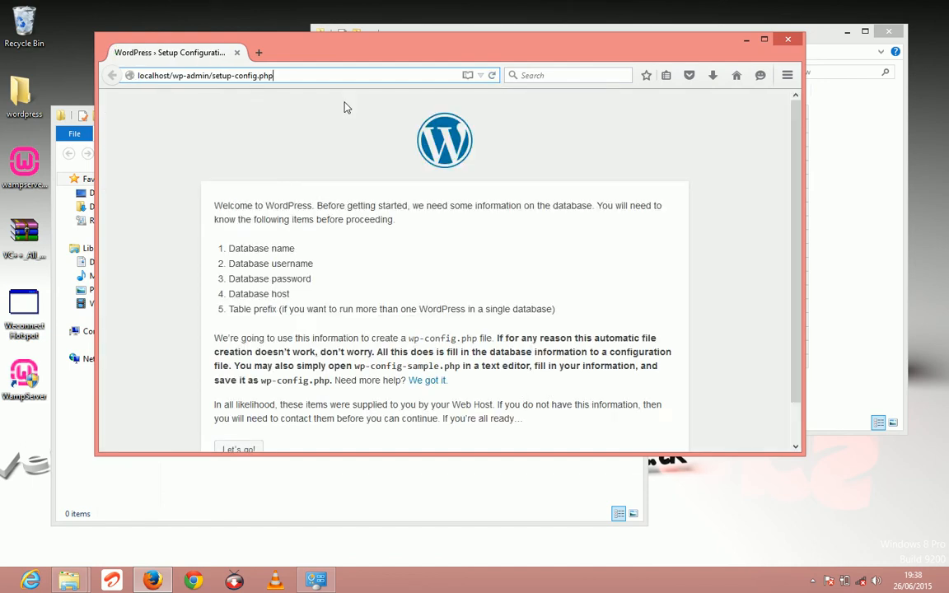
{"action": "mouse_move", "coordinate": [597, 228]}
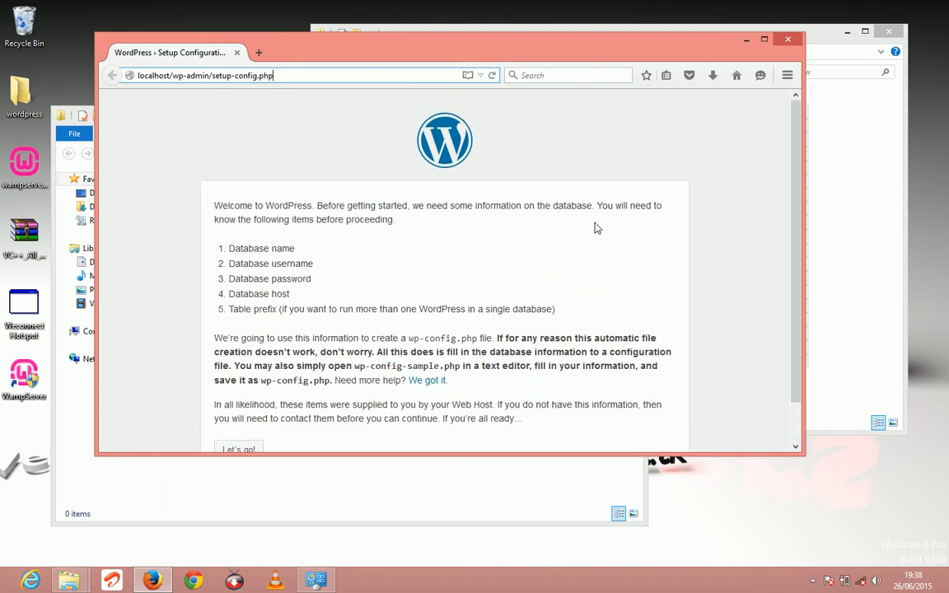
{"action": "scroll", "scroll_direction": "down", "scroll_amount": 3}
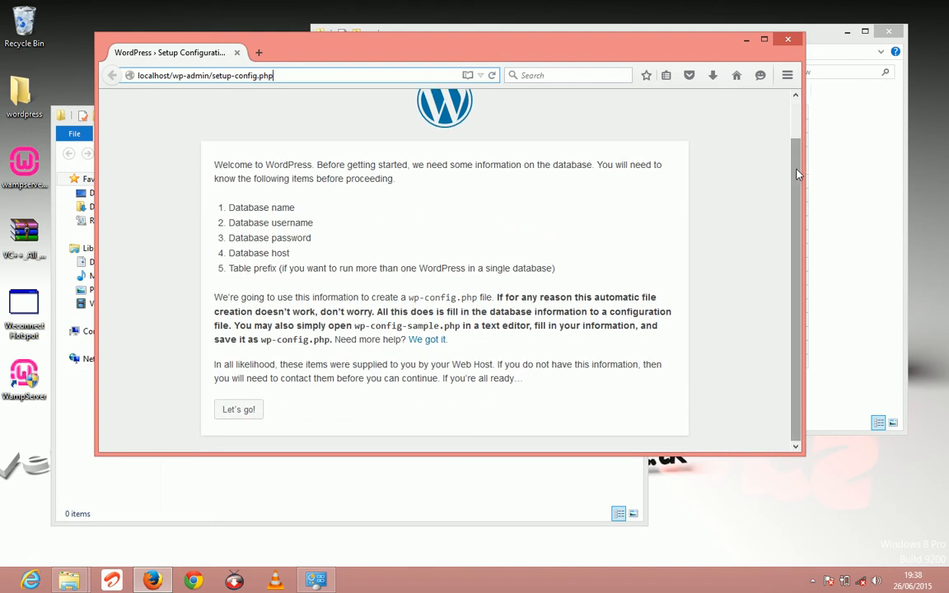
{"action": "mouse_move", "coordinate": [696, 152]}
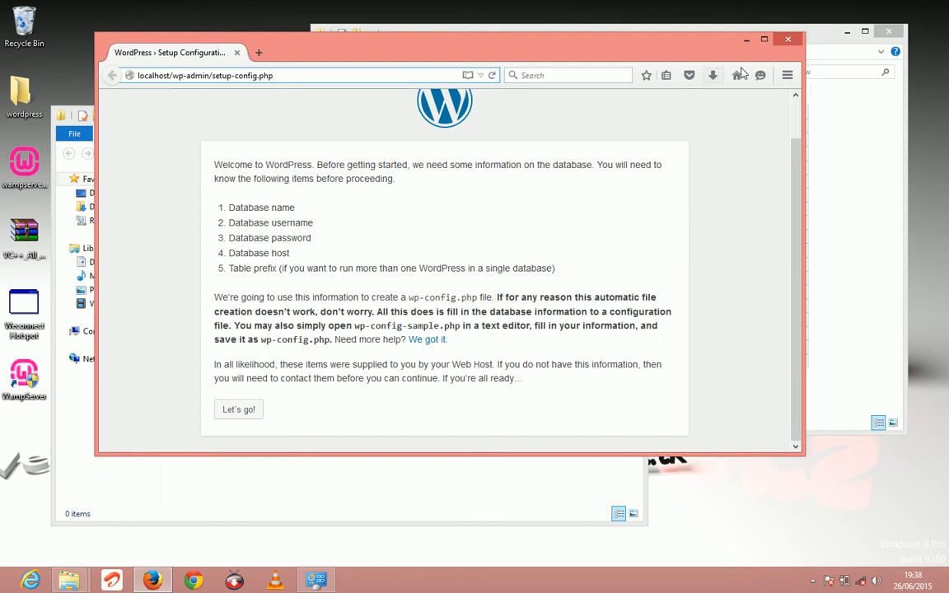
{"action": "left_click", "coordinate": [764, 39]}
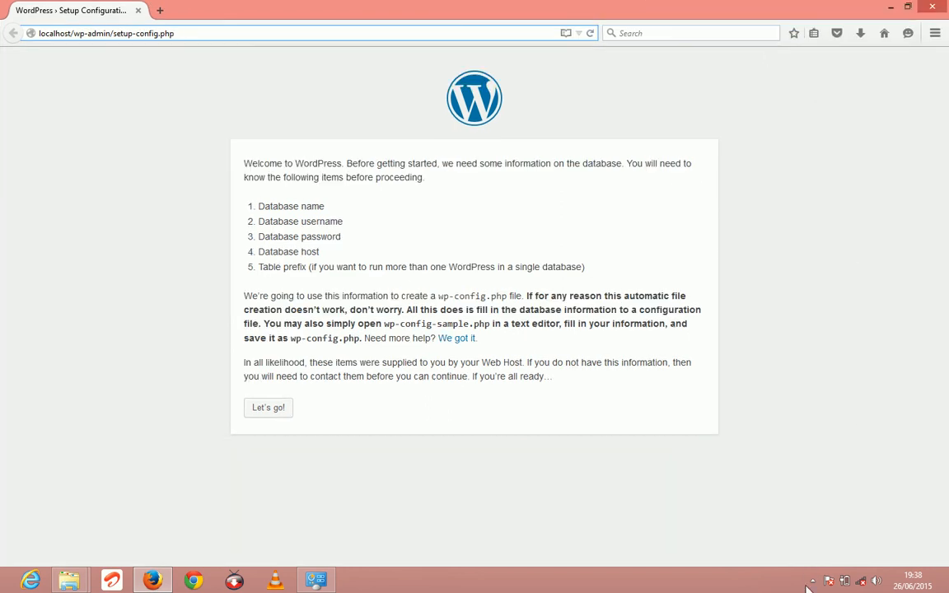
- Launch phpMyAdmin from the WampServer tray menu
{"action": "left_click", "coordinate": [812, 581]}
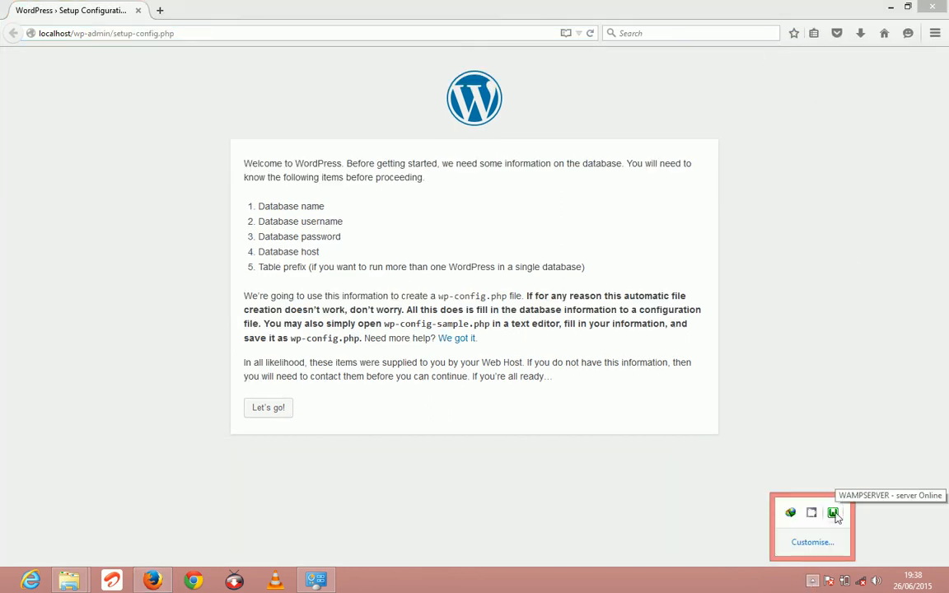
{"action": "left_click", "coordinate": [834, 512]}
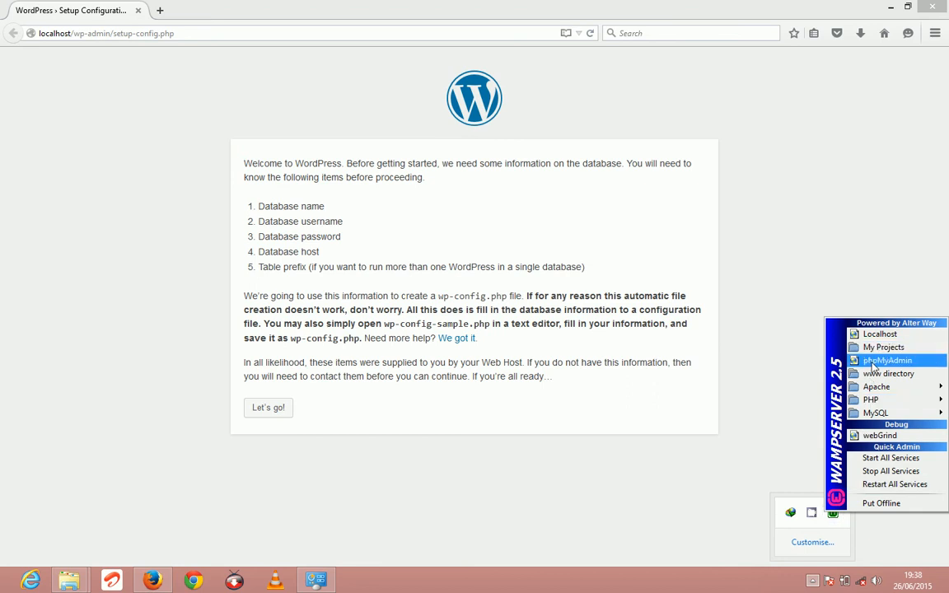
{"action": "left_click", "coordinate": [888, 360]}
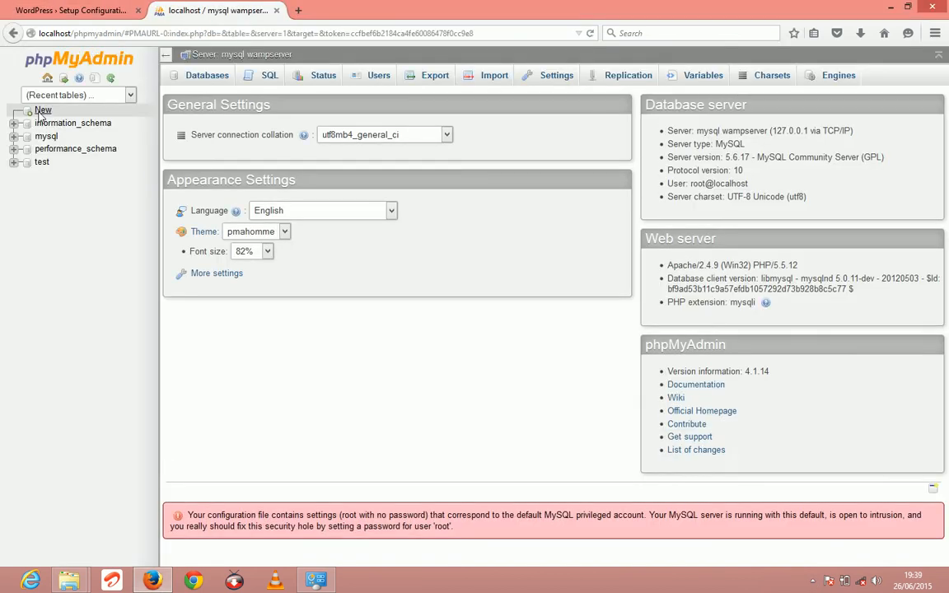
- Create a new phpMyAdmin database named 'wordpress'
{"action": "left_click", "coordinate": [206, 75]}
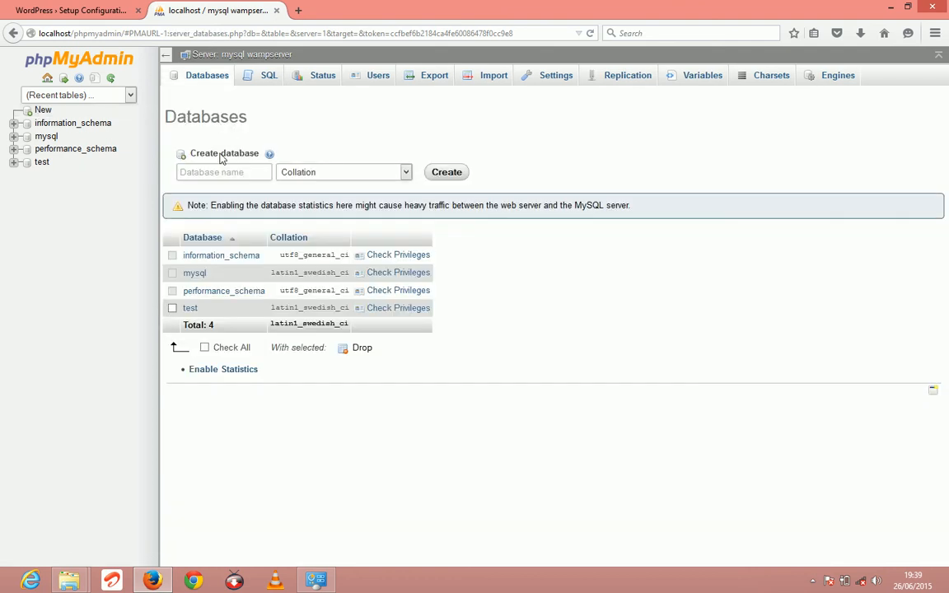
{"action": "type", "text": "w"}
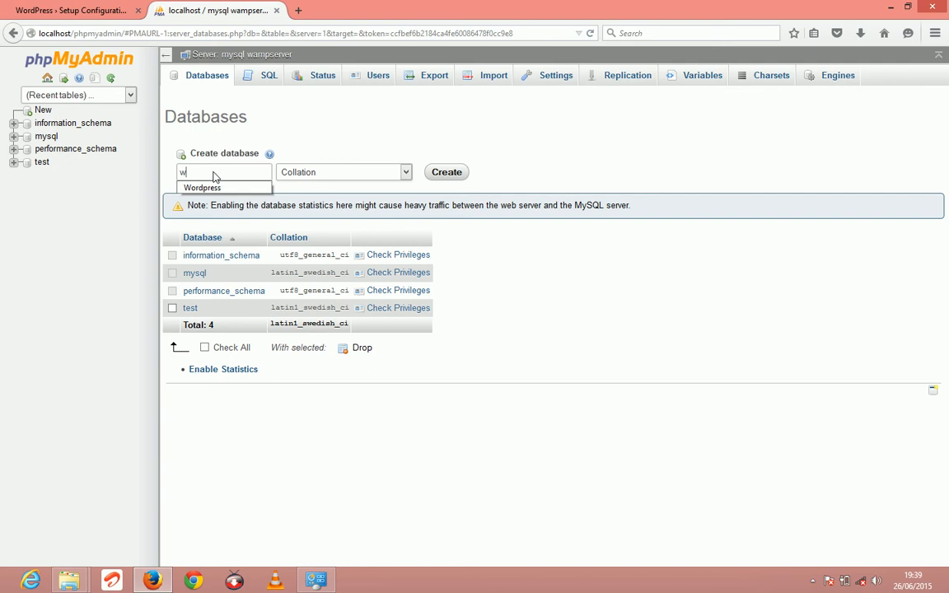
{"action": "type", "text": "ordpress"}
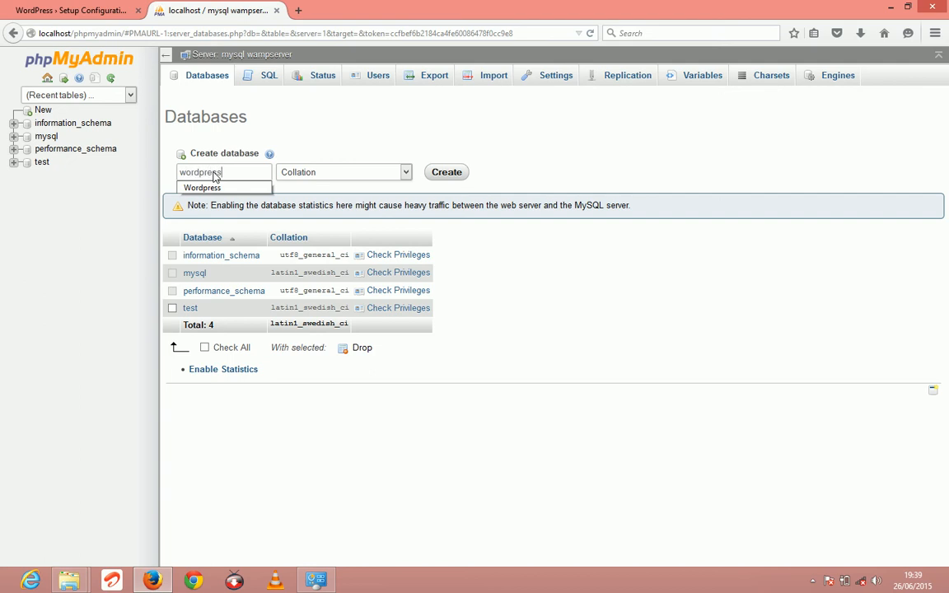
{"action": "left_click", "coordinate": [446, 172]}
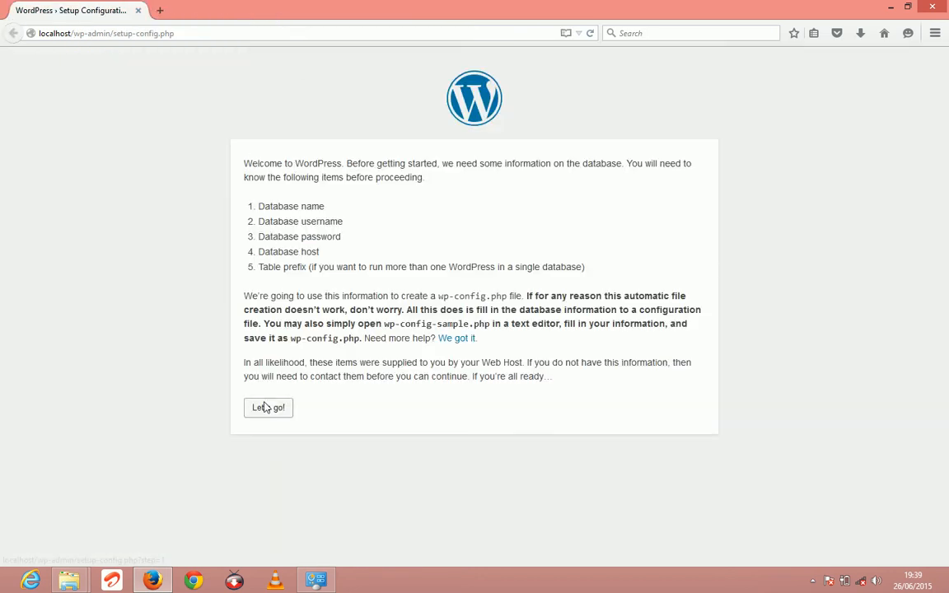
- Enter database name wordpress and user name root, and clear the Password field
{"action": "left_click", "coordinate": [268, 407]}
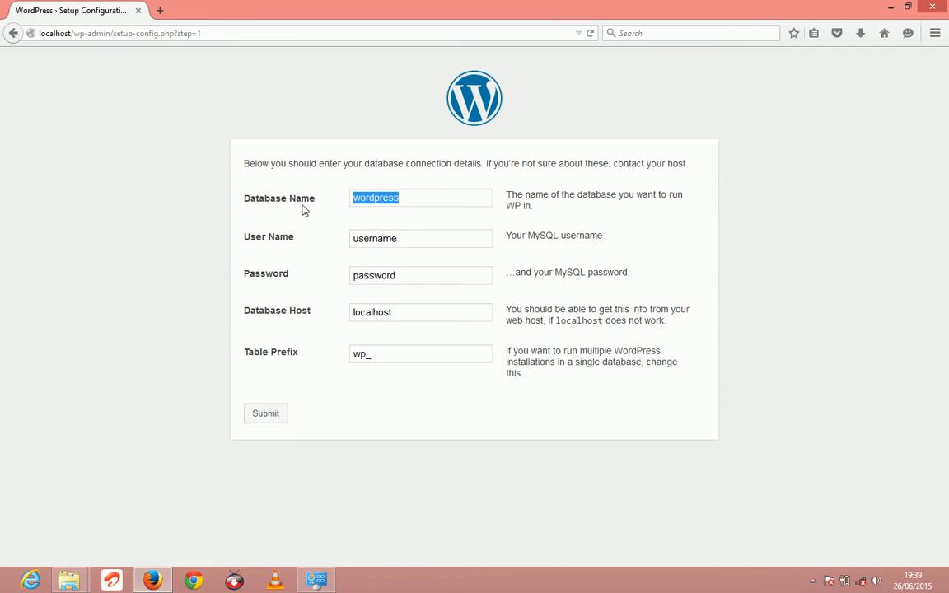
{"action": "type", "text": "wo"}
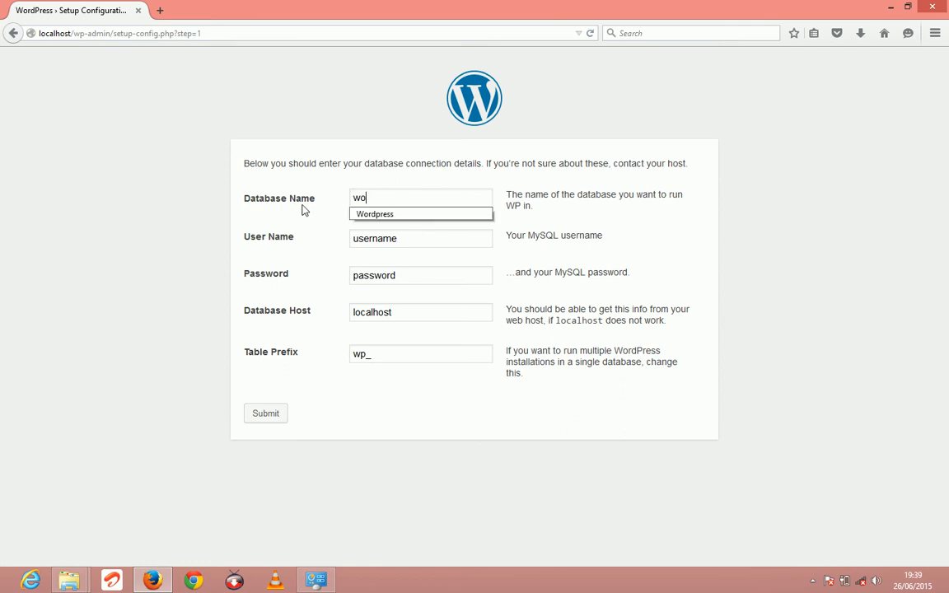
{"action": "type", "text": "rdp"}
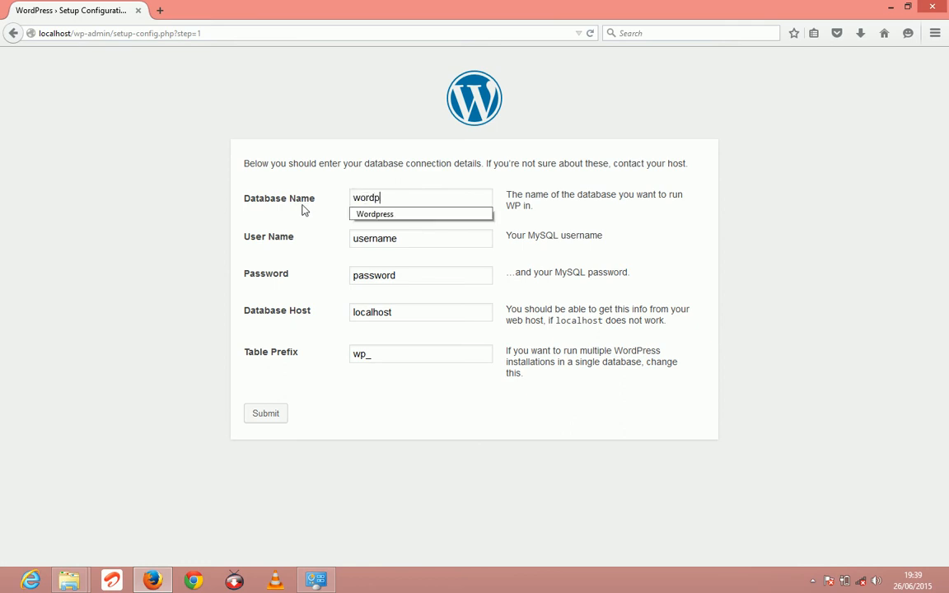
{"action": "type", "text": "ree"}
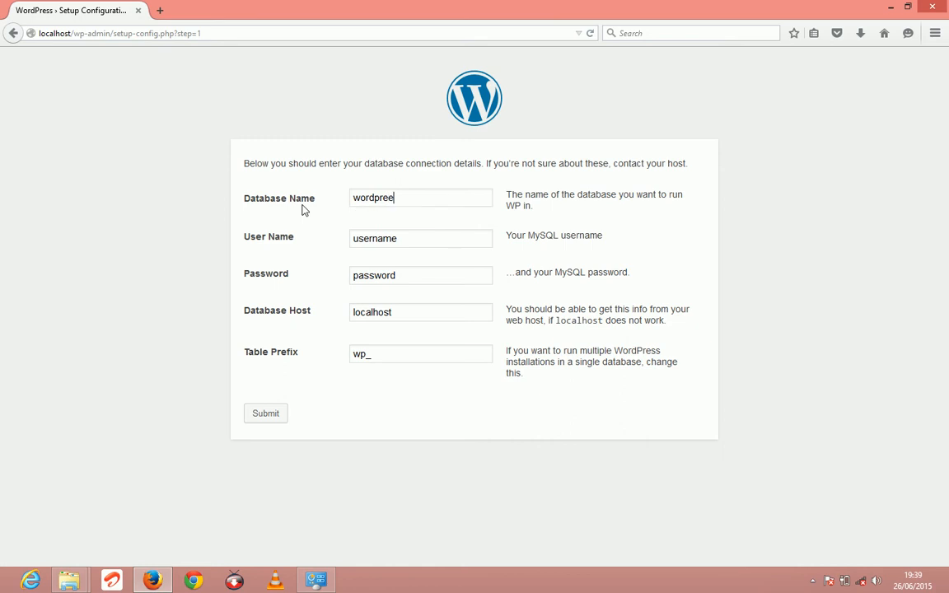
{"action": "double_click", "coordinate": [386, 238]}
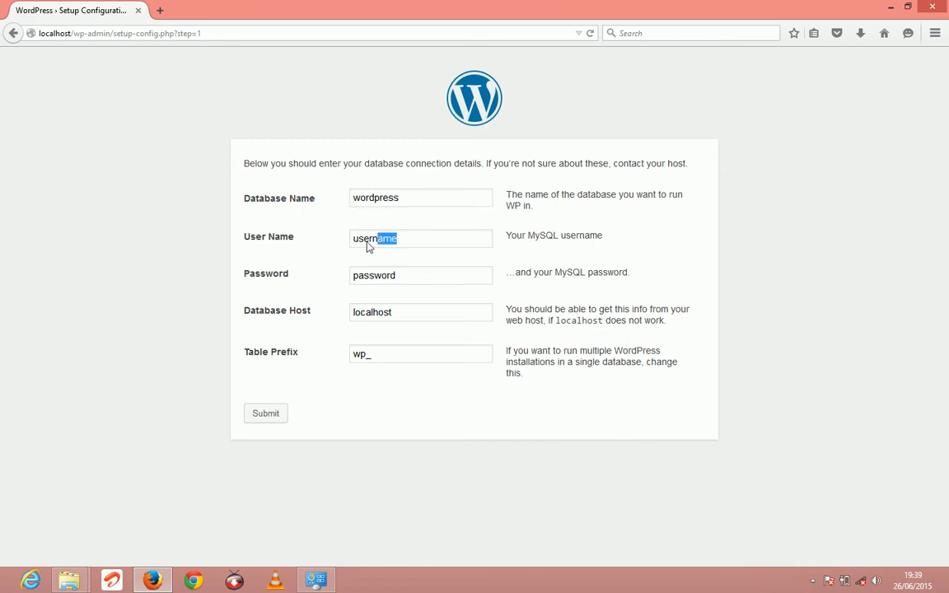
{"action": "type", "text": "root"}
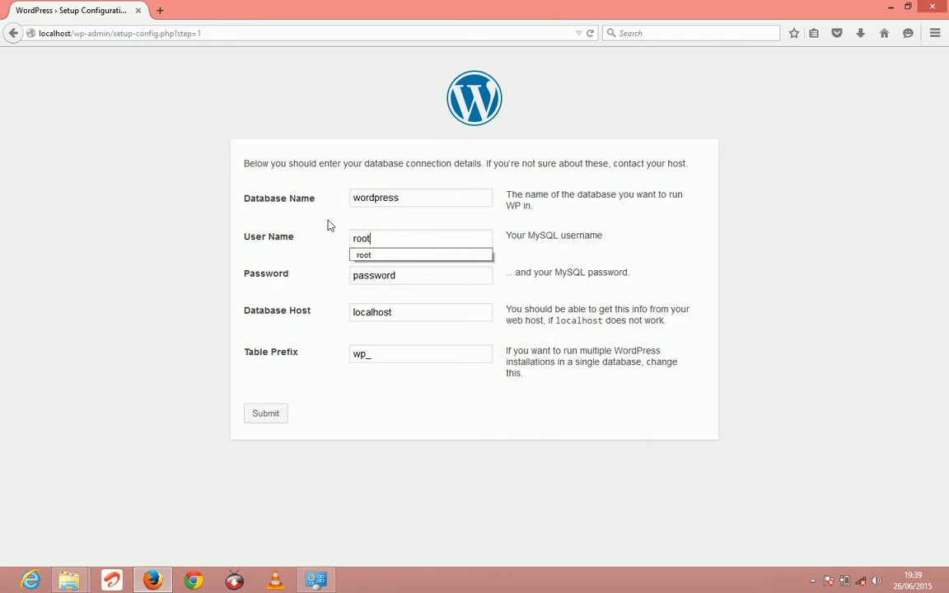
{"action": "left_click", "coordinate": [421, 275]}
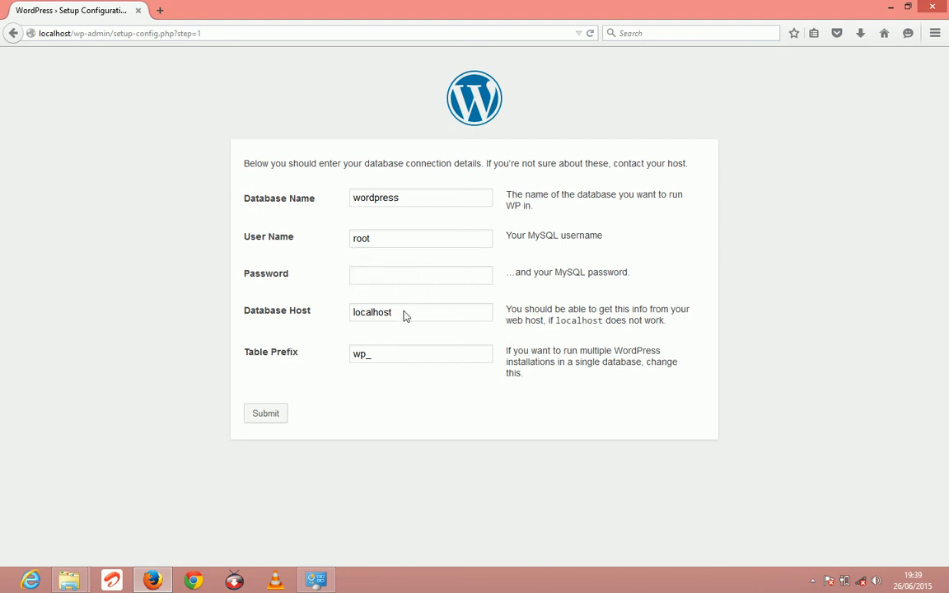
{"action": "mouse_move", "coordinate": [441, 346]}
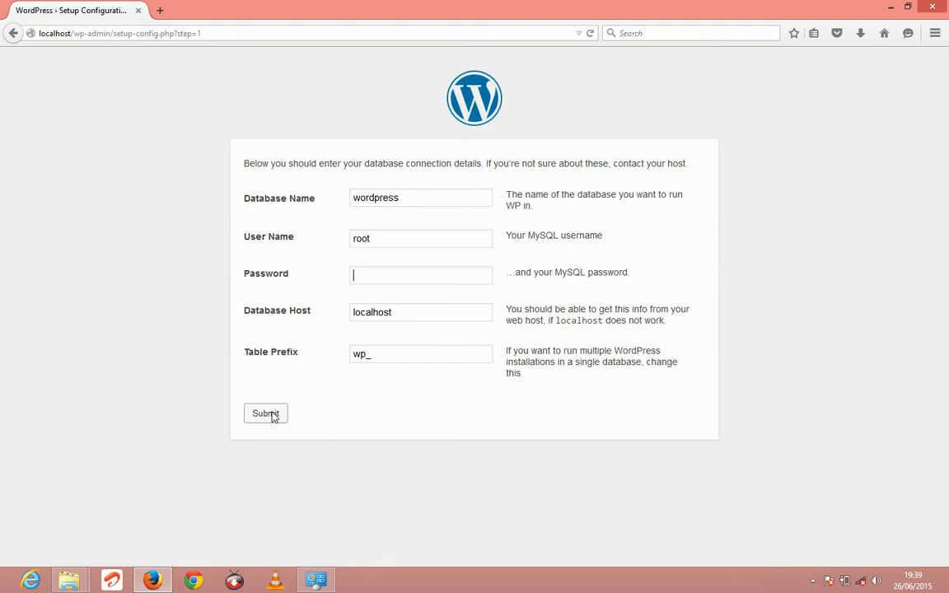
- Submit the connection details and choose 'Run the install'
{"action": "left_click", "coordinate": [265, 413]}
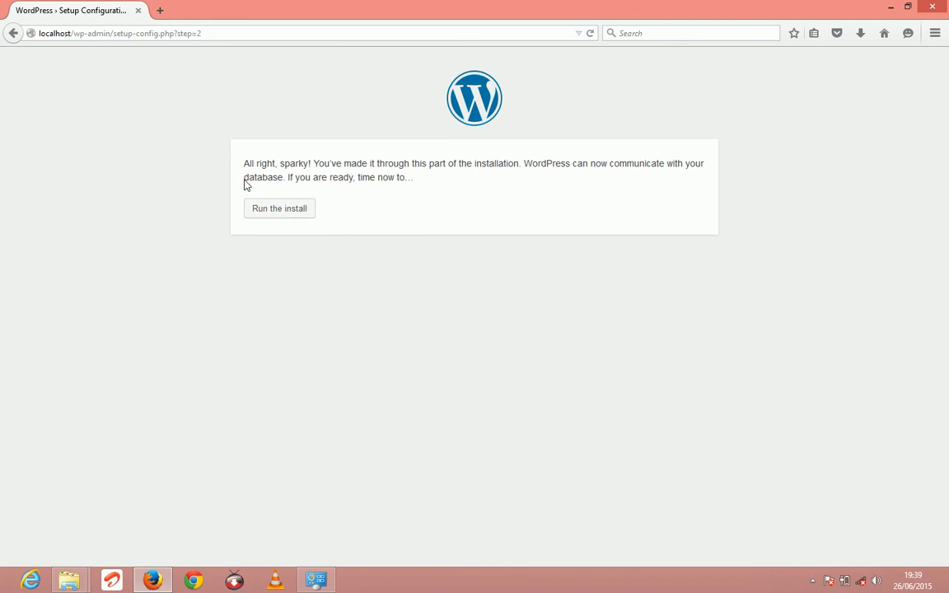
{"action": "mouse_move", "coordinate": [347, 178]}
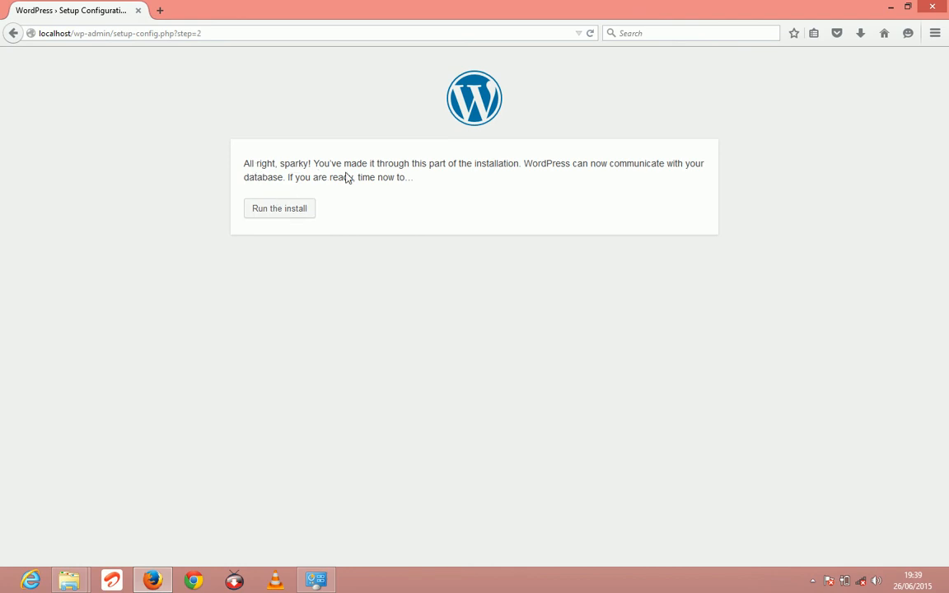
{"action": "mouse_move", "coordinate": [504, 198]}
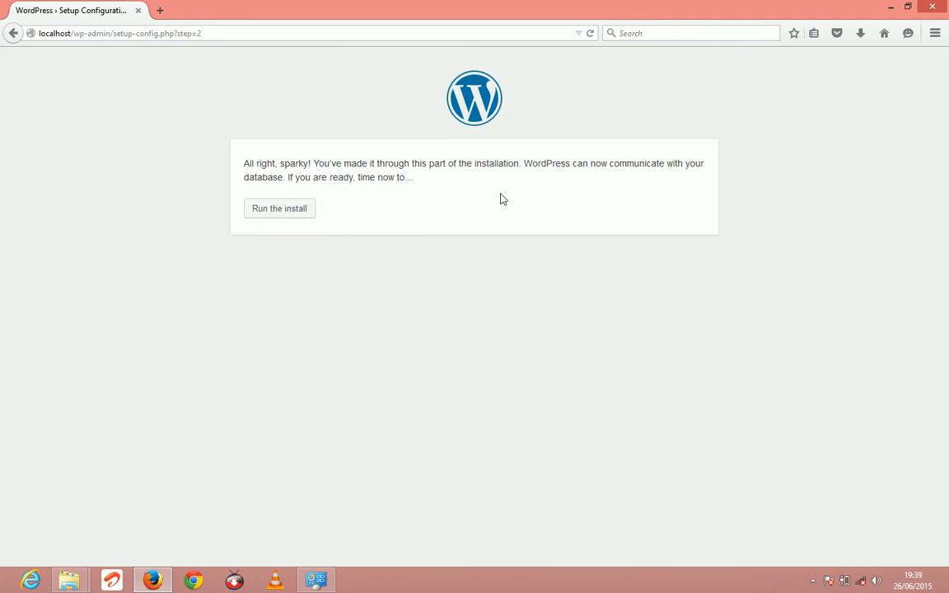
{"action": "mouse_move", "coordinate": [279, 208]}
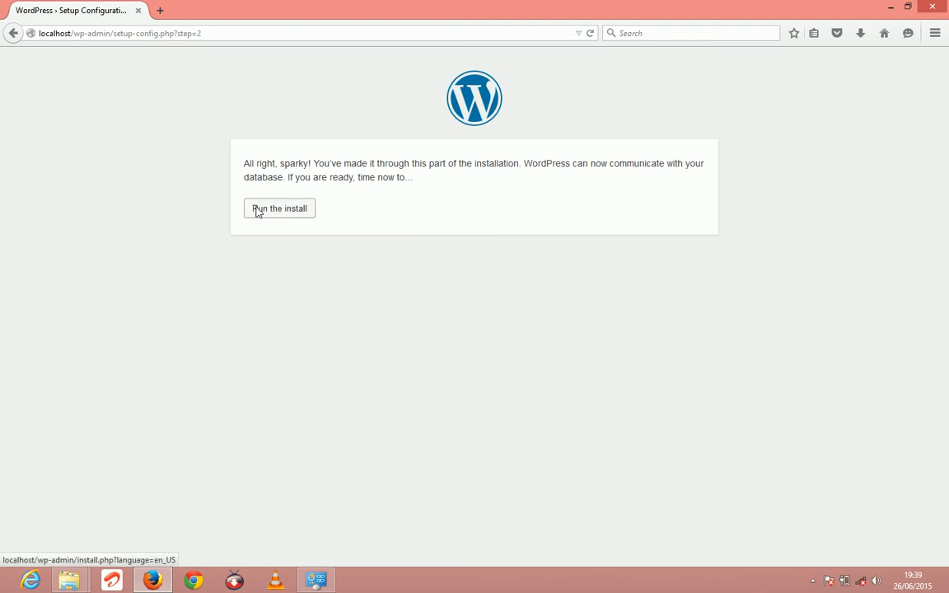
{"action": "left_click", "coordinate": [279, 208]}
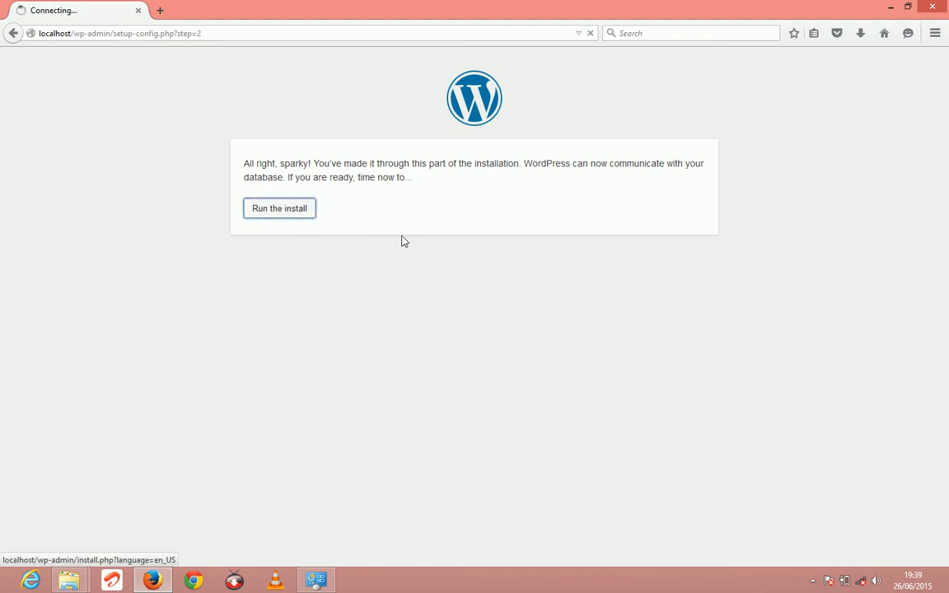
- Enter 'Tutorial' as the WordPress site title
{"action": "left_click", "coordinate": [279, 207]}
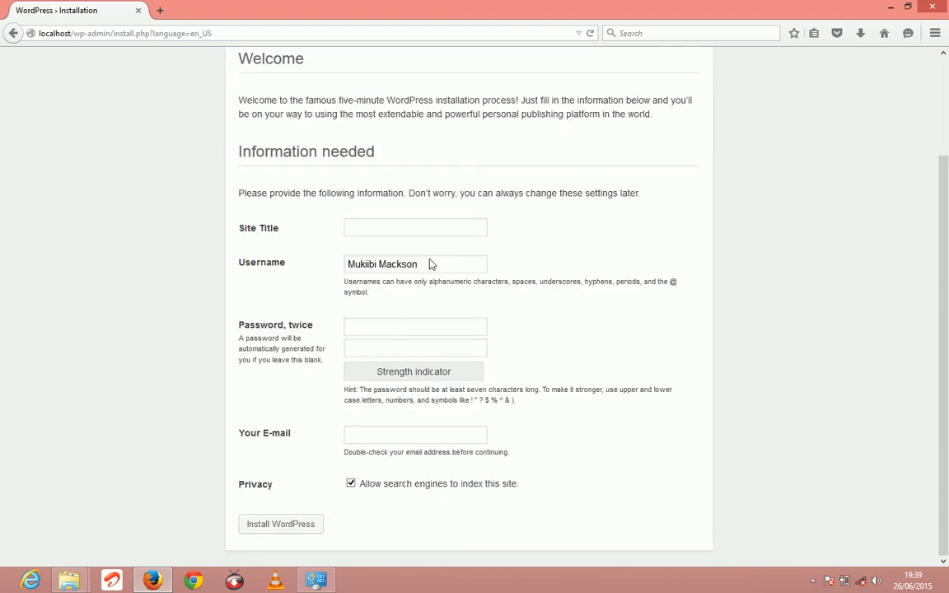
{"action": "left_click", "coordinate": [416, 228]}
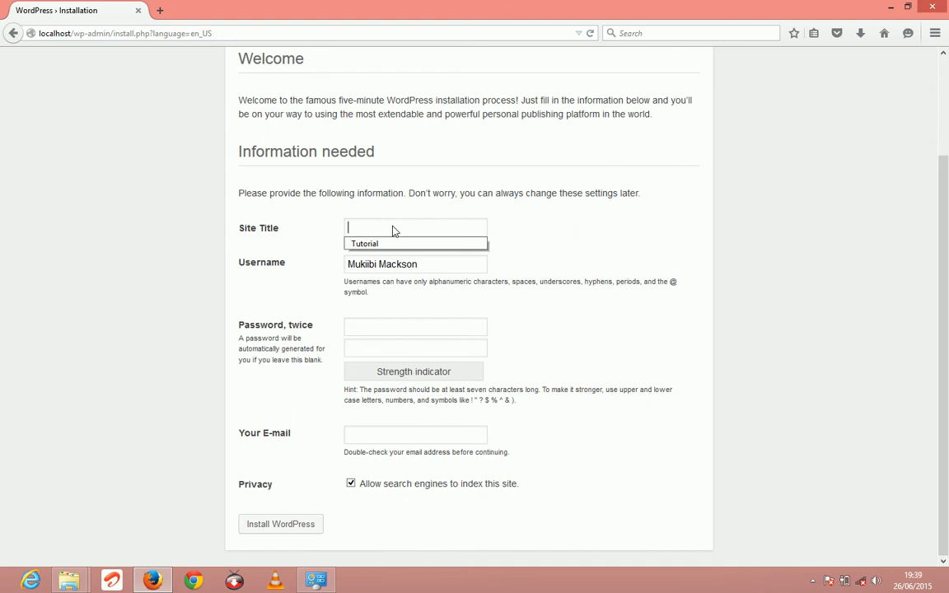
{"action": "type", "text": "T"}
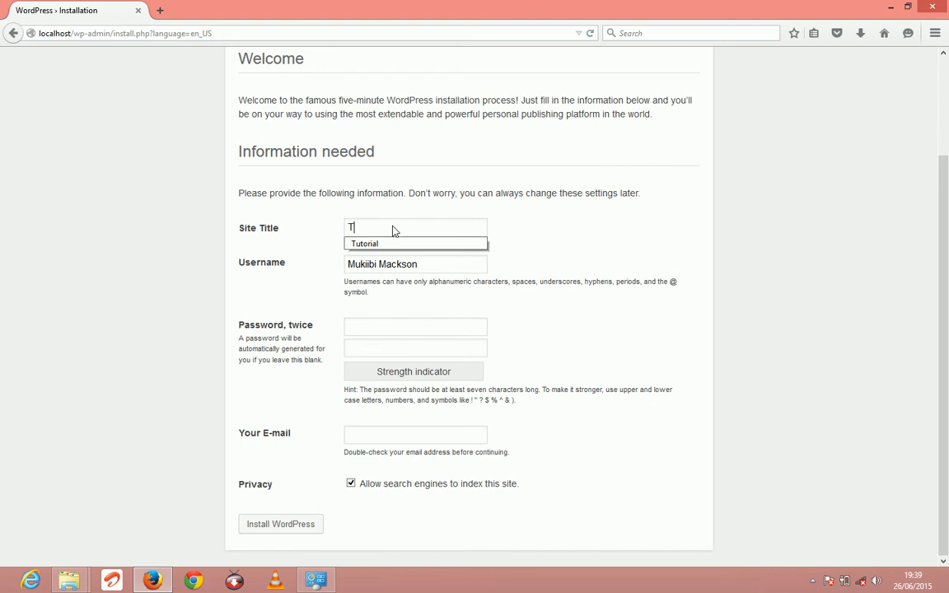
{"action": "type", "text": "ur"}
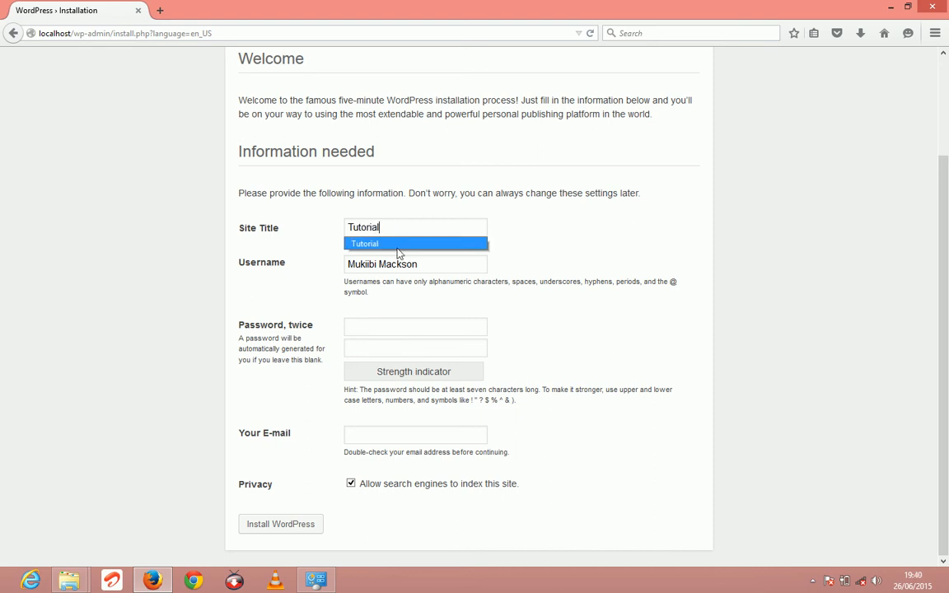
{"action": "left_click", "coordinate": [381, 264]}
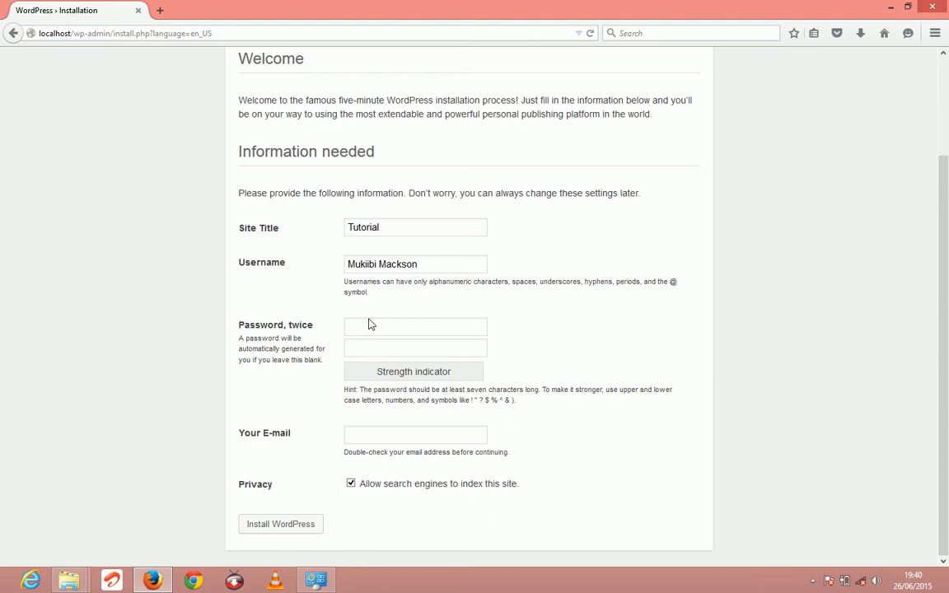
- Enter the admin password and Mukiibi Mackson Gmail e-mail, then install WordPress
{"action": "type", "text": "•"}
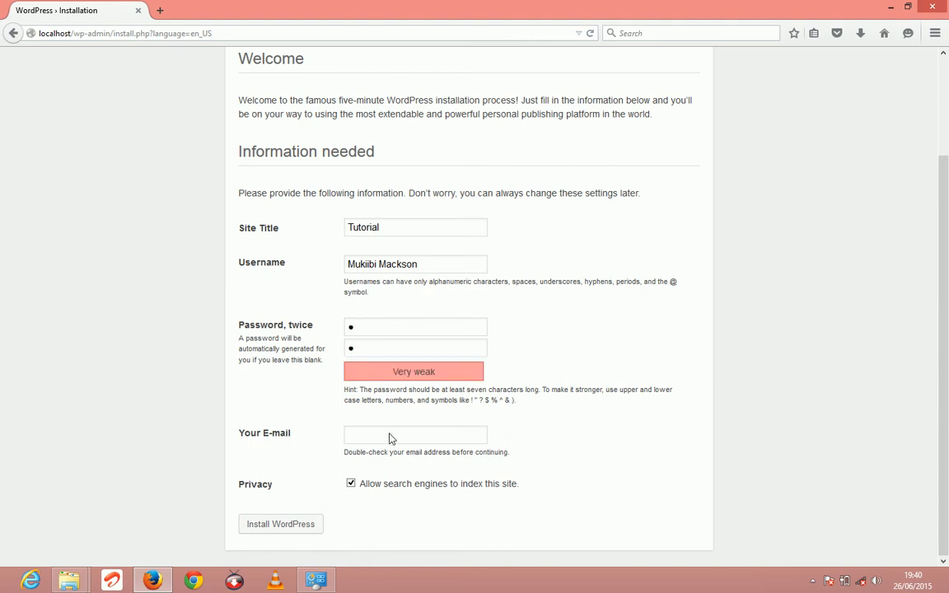
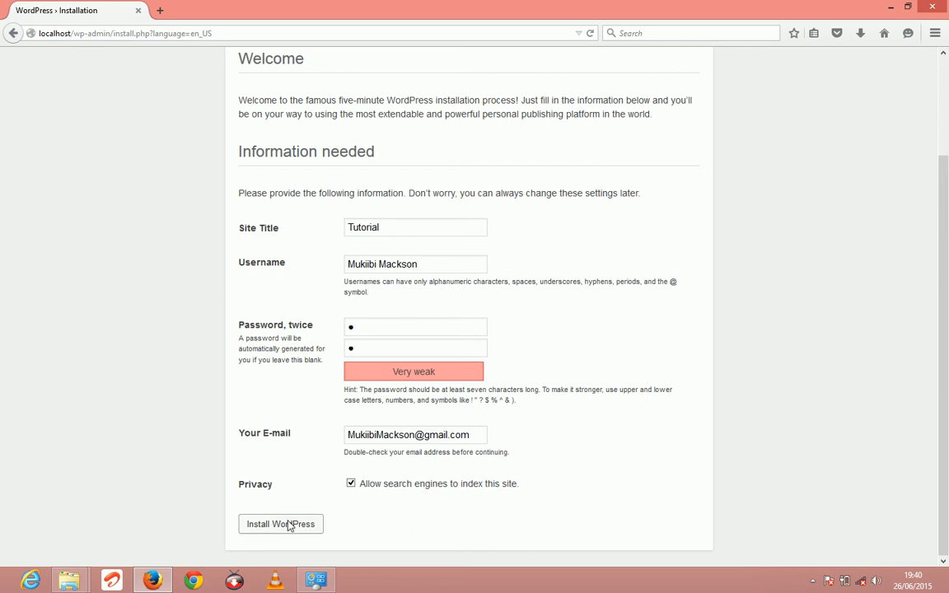
{"action": "left_click", "coordinate": [280, 524]}
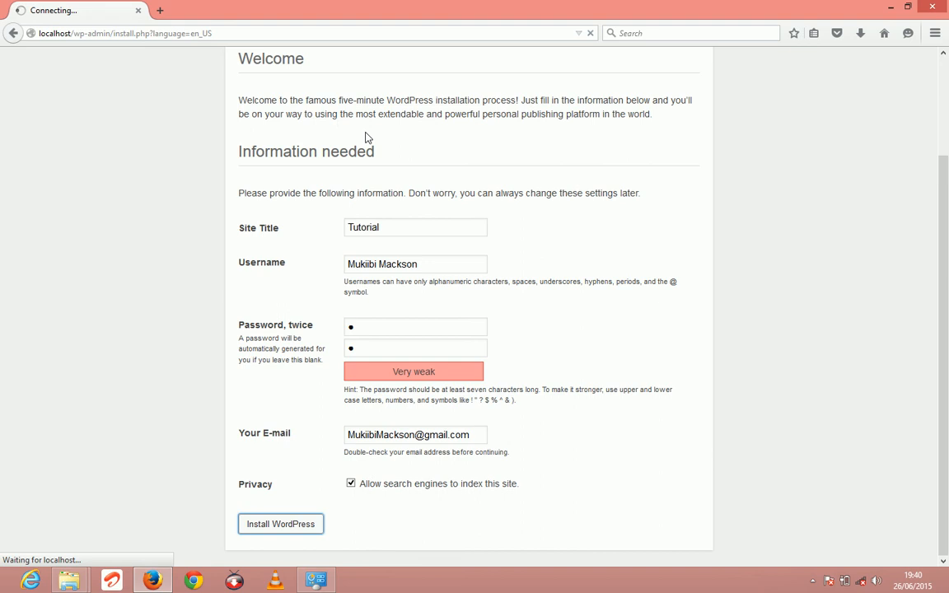
{"action": "scroll", "scroll_direction": "up", "scroll_amount": 3}
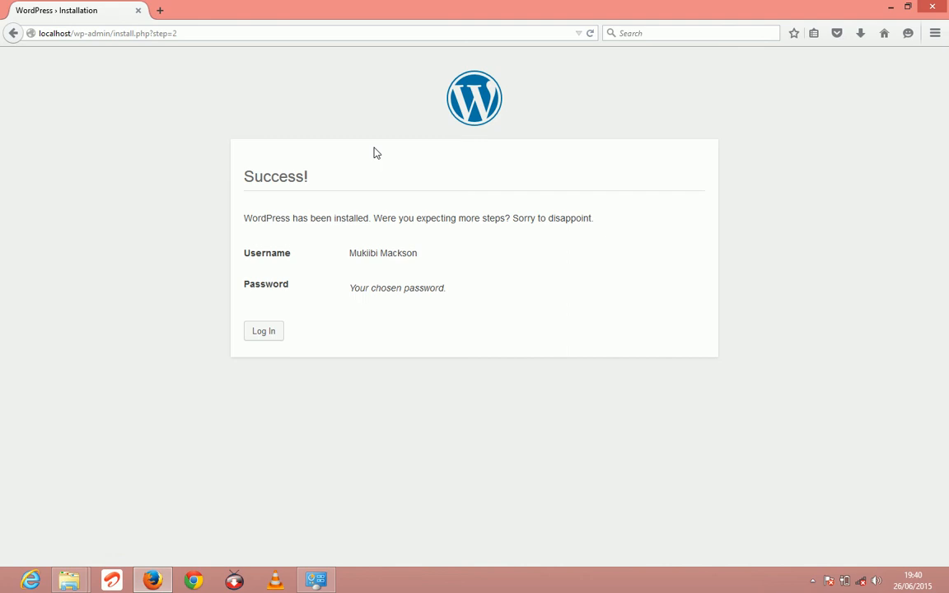
{"action": "mouse_move", "coordinate": [254, 167]}
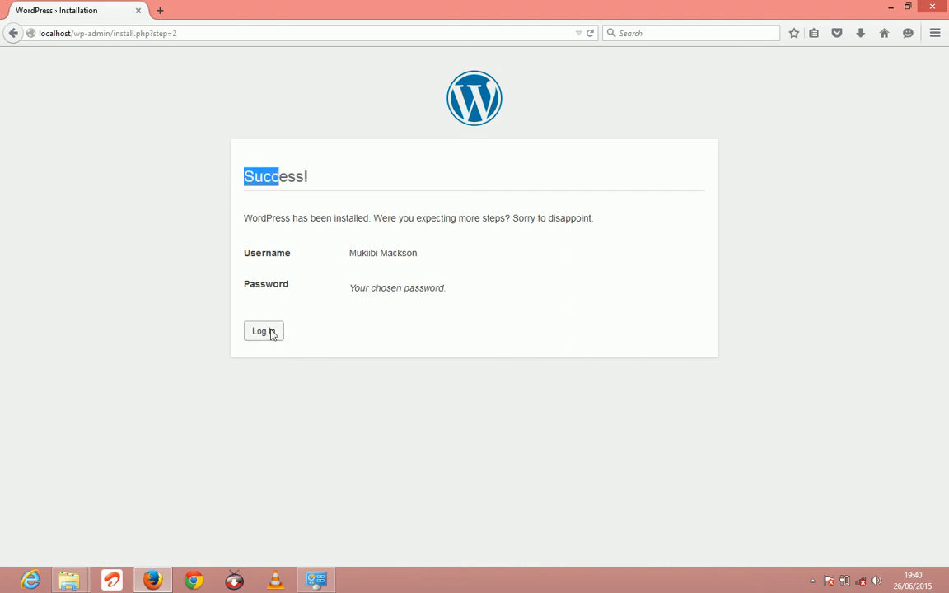
- Sign in to the Tutorial site's admin from the success page with Remember Me ticked
{"action": "left_click", "coordinate": [260, 331]}
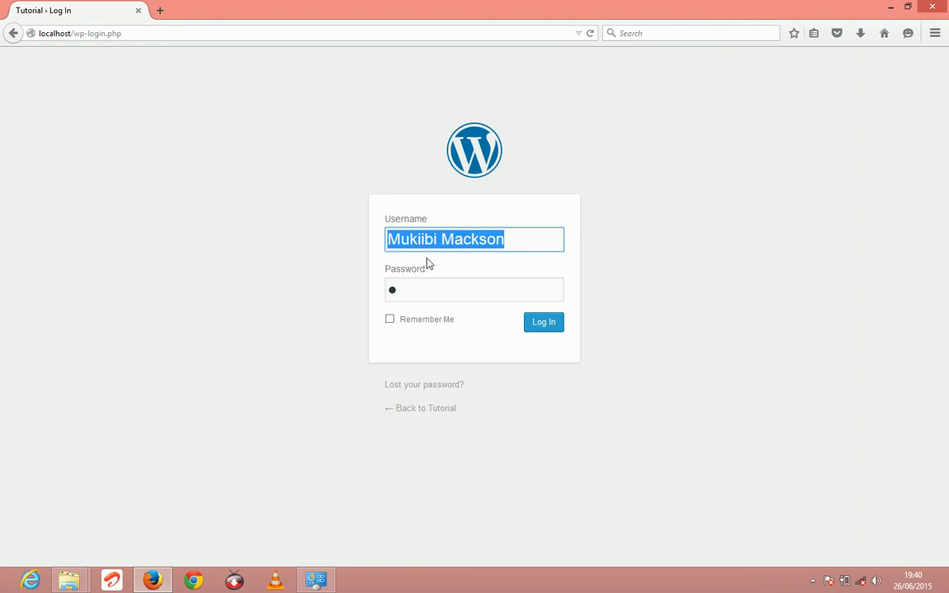
{"action": "left_click", "coordinate": [390, 319]}
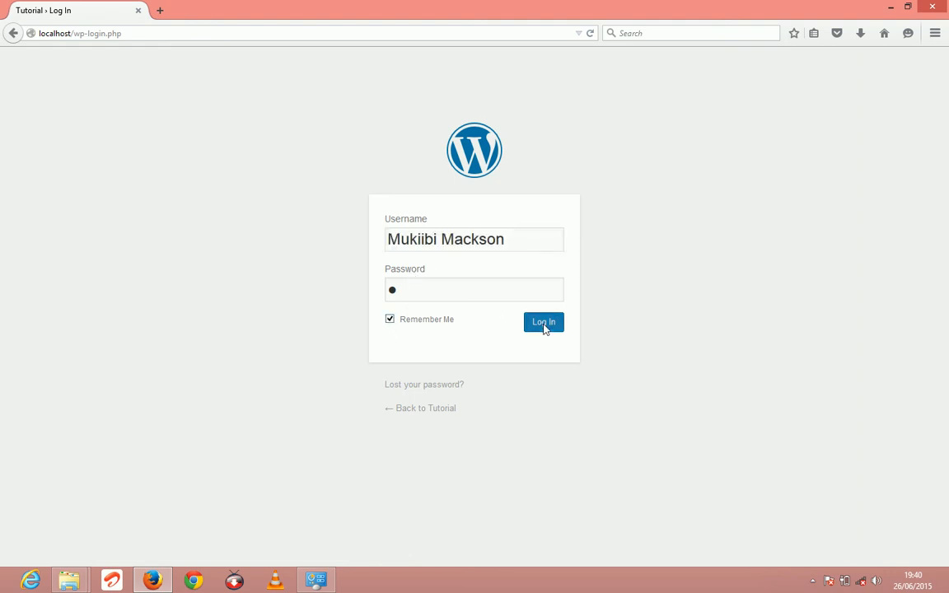
{"action": "left_click", "coordinate": [543, 321]}
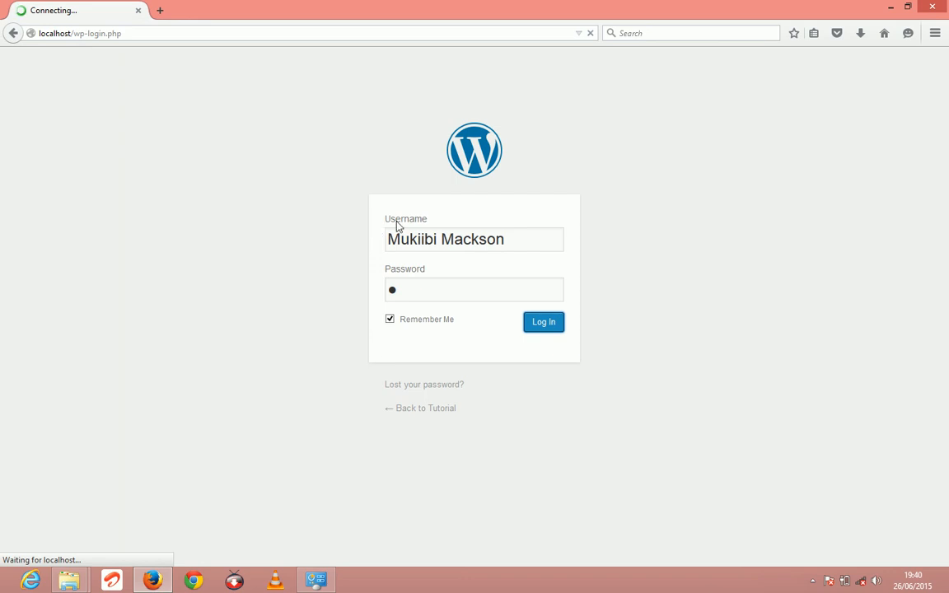
- Let the Tutorial dashboard load and scroll through the update-check warning call-stack tables
{"action": "left_click", "coordinate": [543, 322]}
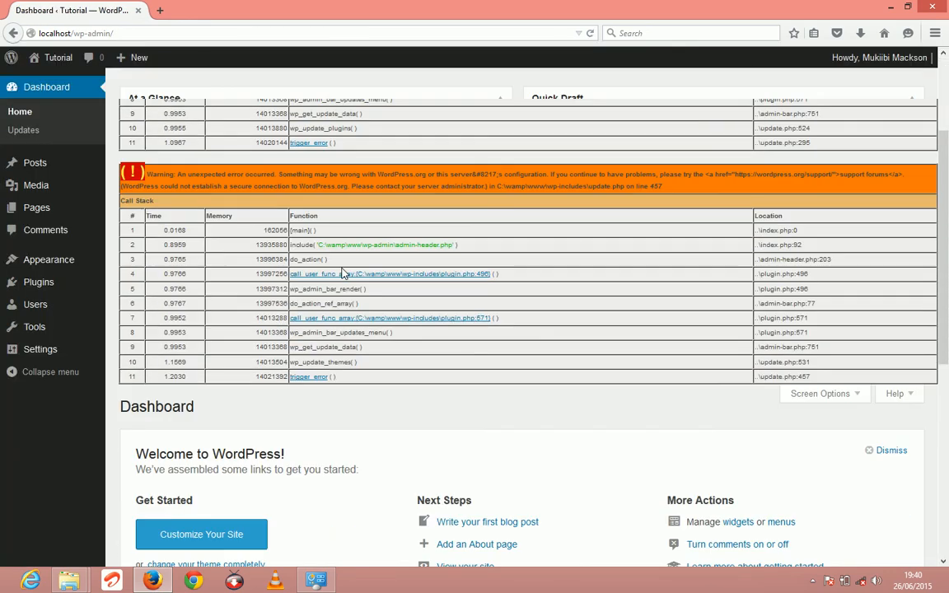
{"action": "scroll", "scroll_direction": "up", "scroll_amount": 3}
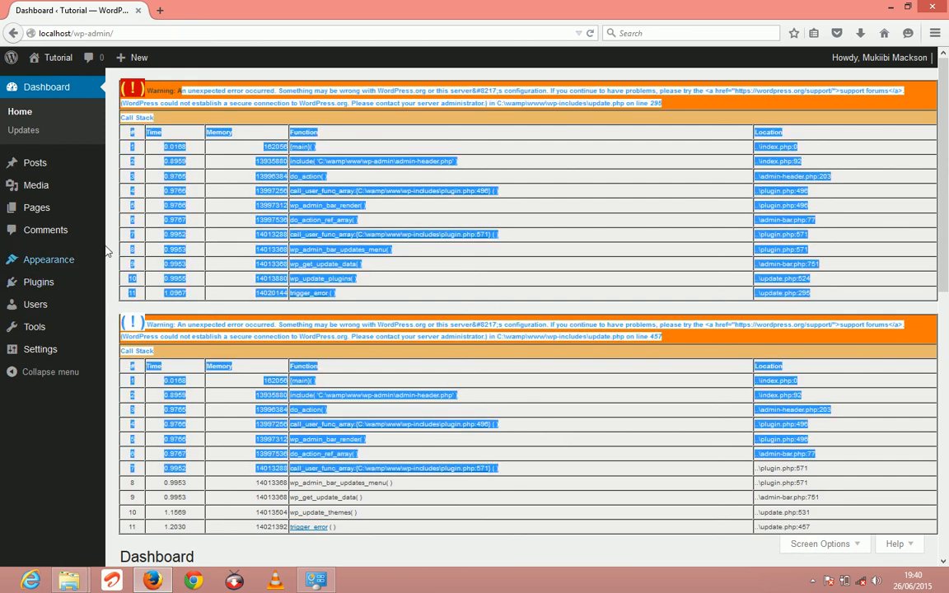
{"action": "left_click", "coordinate": [474, 117]}
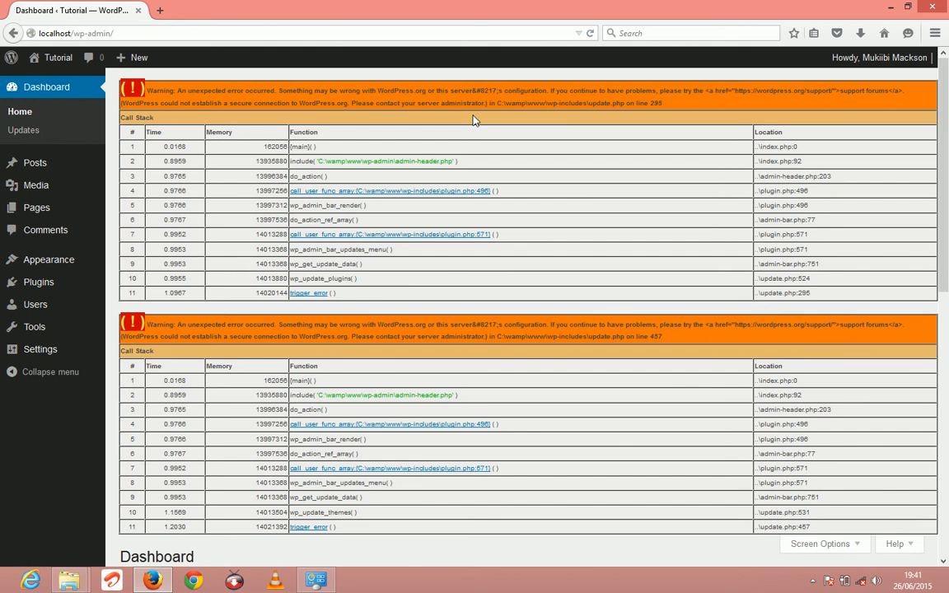
{"action": "mouse_move", "coordinate": [316, 82]}
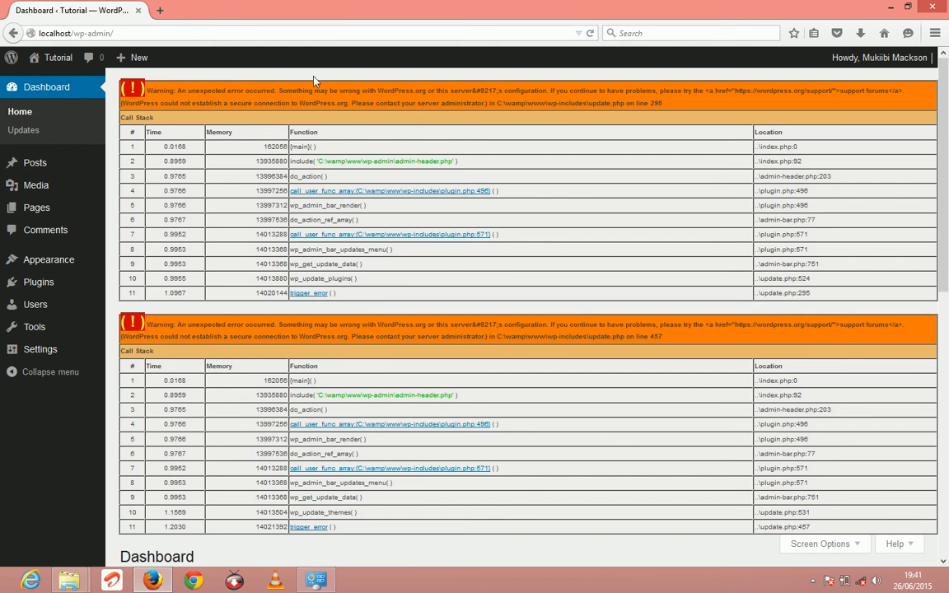
{"action": "mouse_move", "coordinate": [593, 109]}
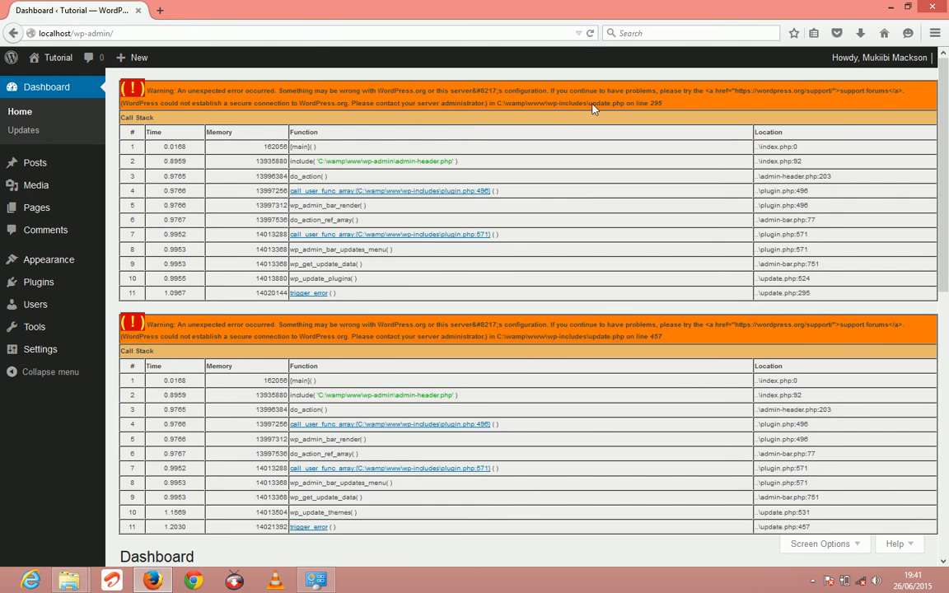
{"action": "mouse_move", "coordinate": [216, 38]}
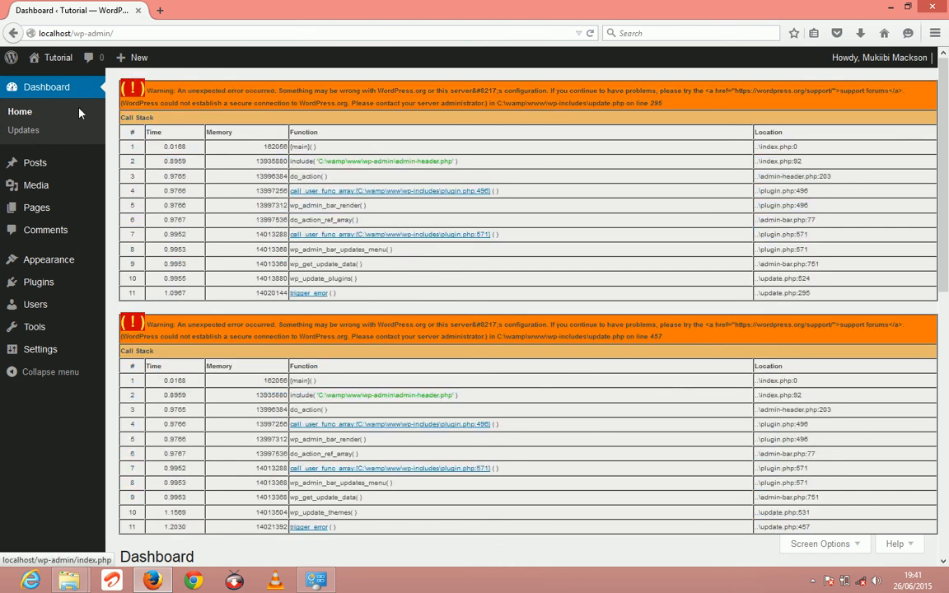
{"action": "mouse_move", "coordinate": [843, 5]}
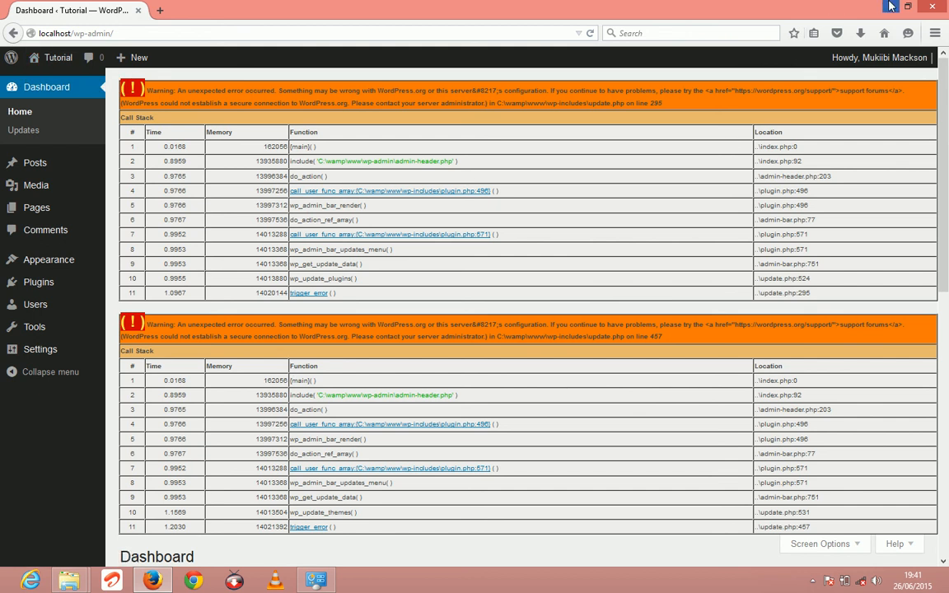
{"action": "mouse_move", "coordinate": [889, 7]}
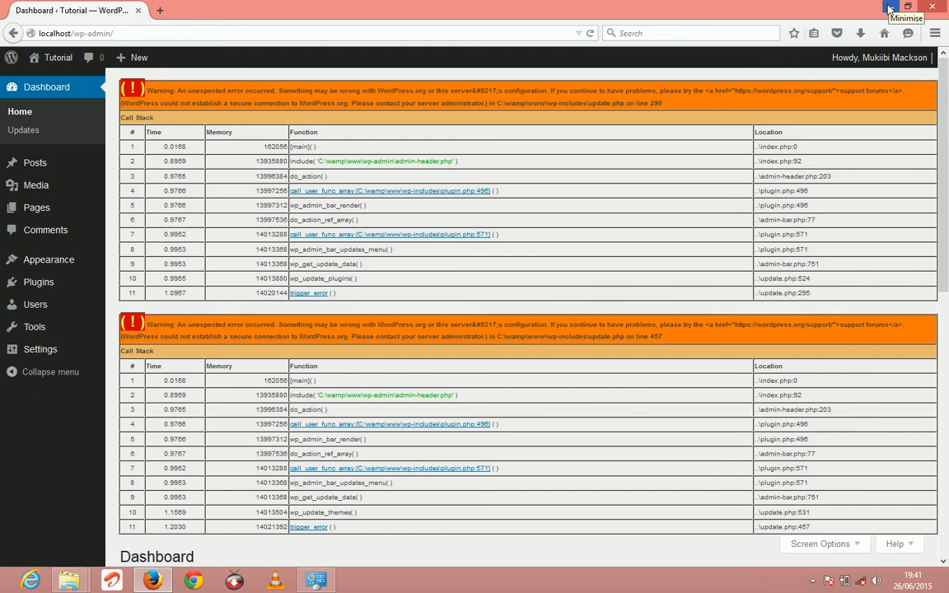